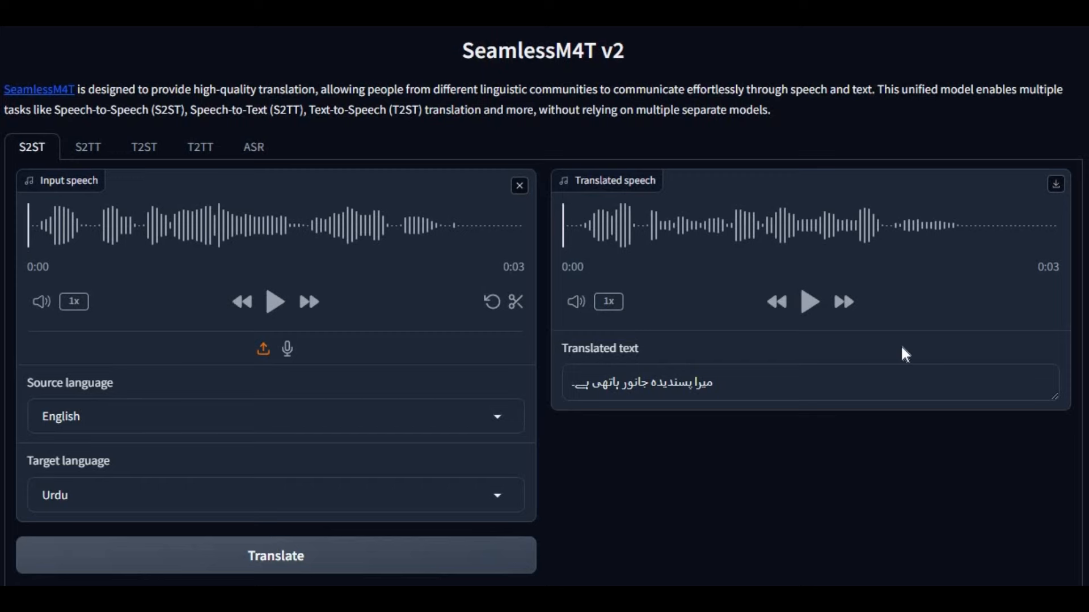
Browse the README's task sections for S2TT, T2ST, T2TT and ASR, then back to S2ST.
scroll("down", 3)
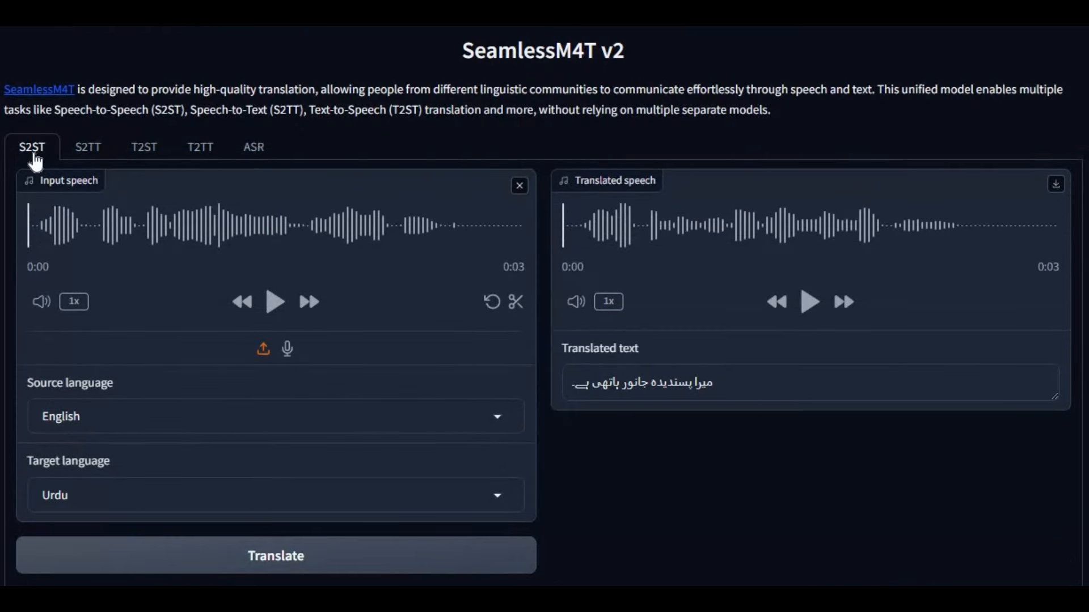
mouse_move(115, 192)
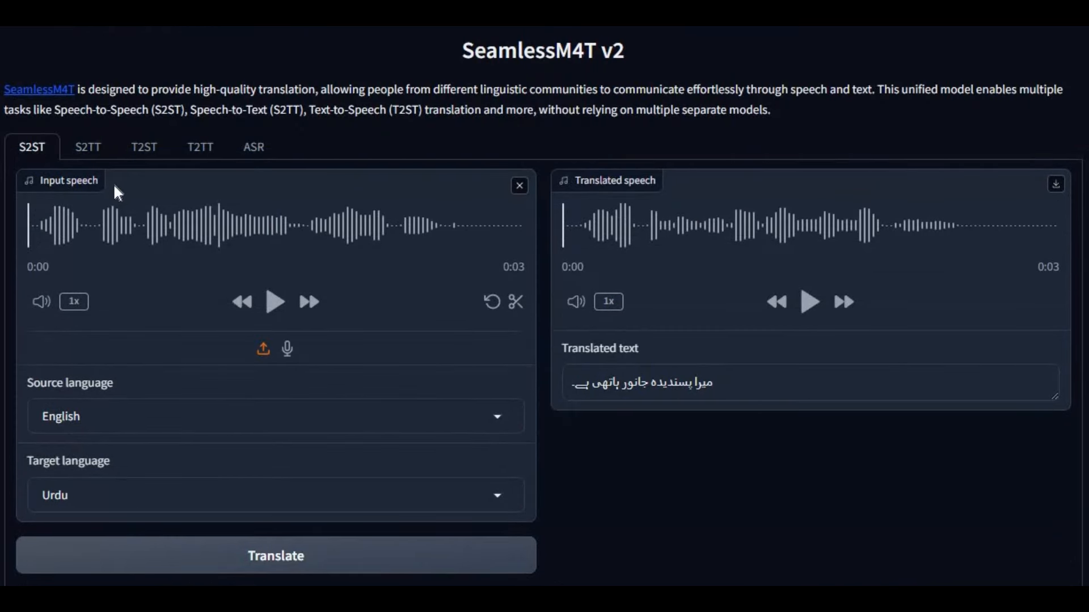
mouse_move(109, 184)
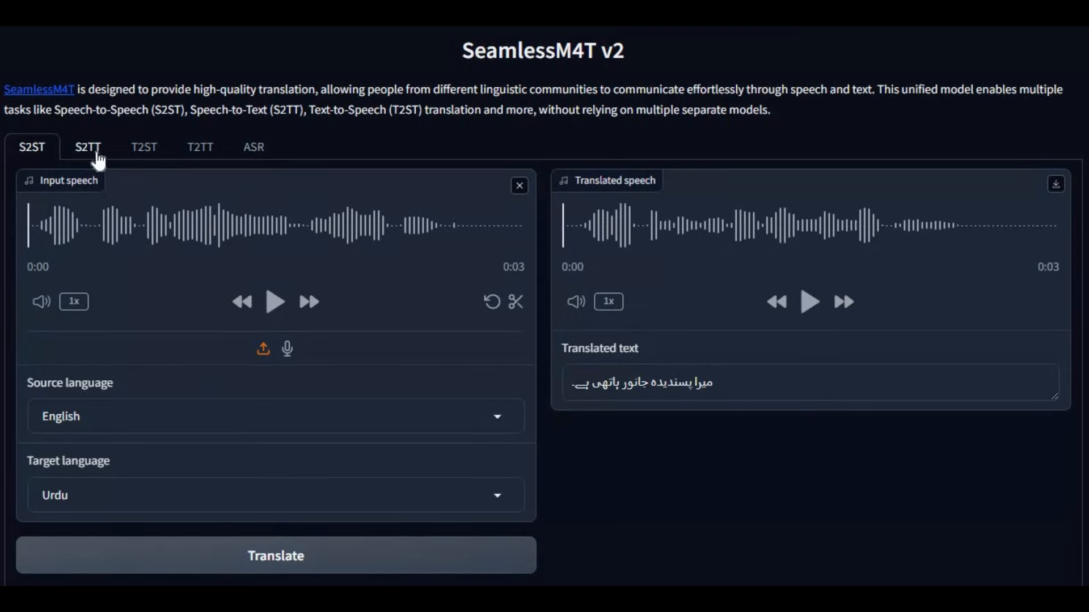
left_click(86, 147)
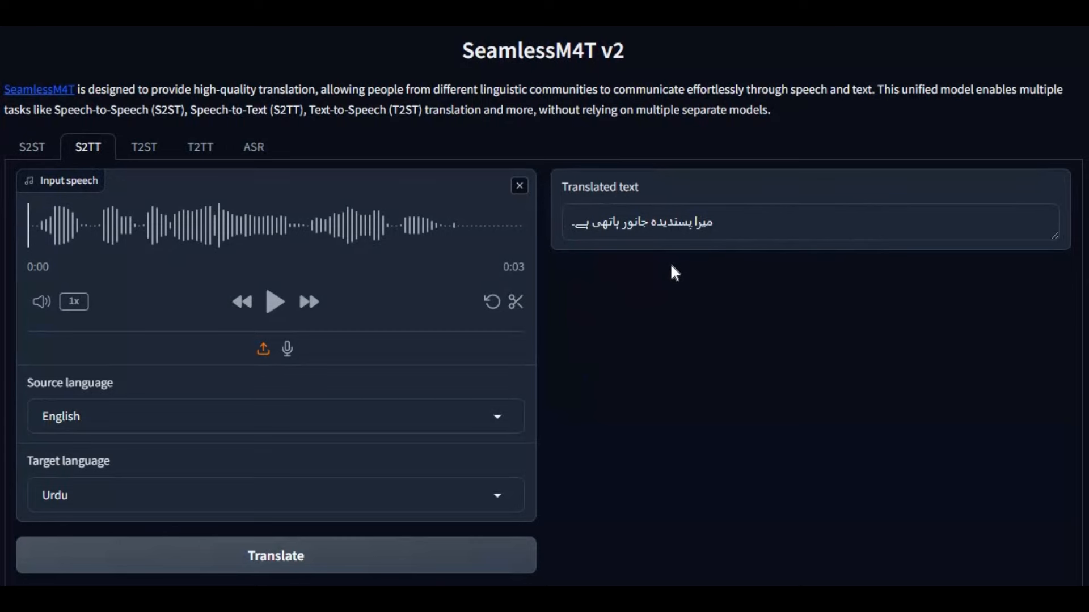
mouse_move(140, 159)
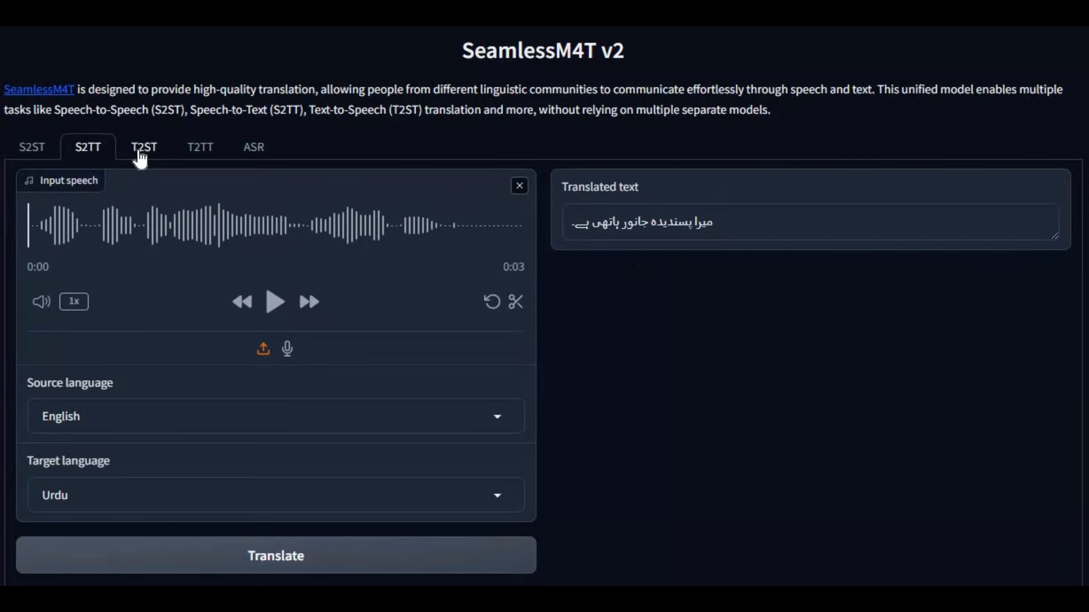
left_click(143, 148)
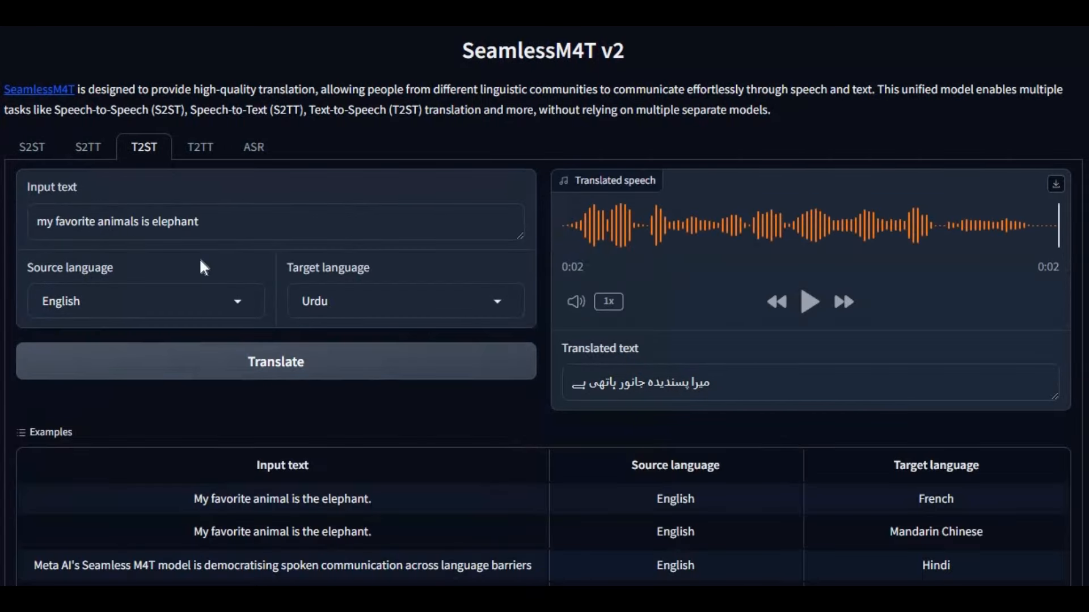
mouse_move(265, 251)
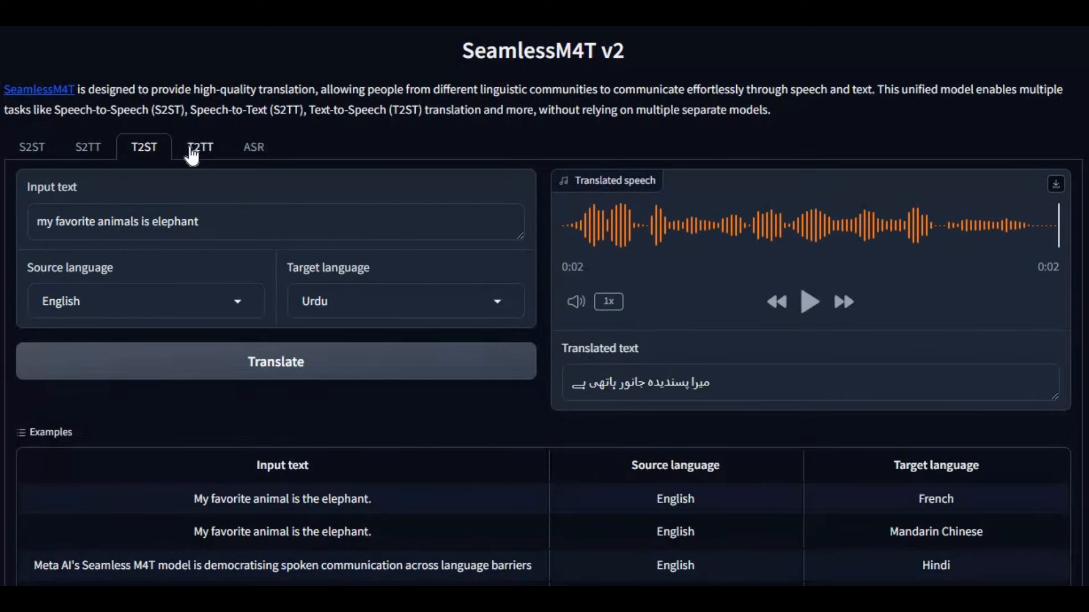
left_click(200, 148)
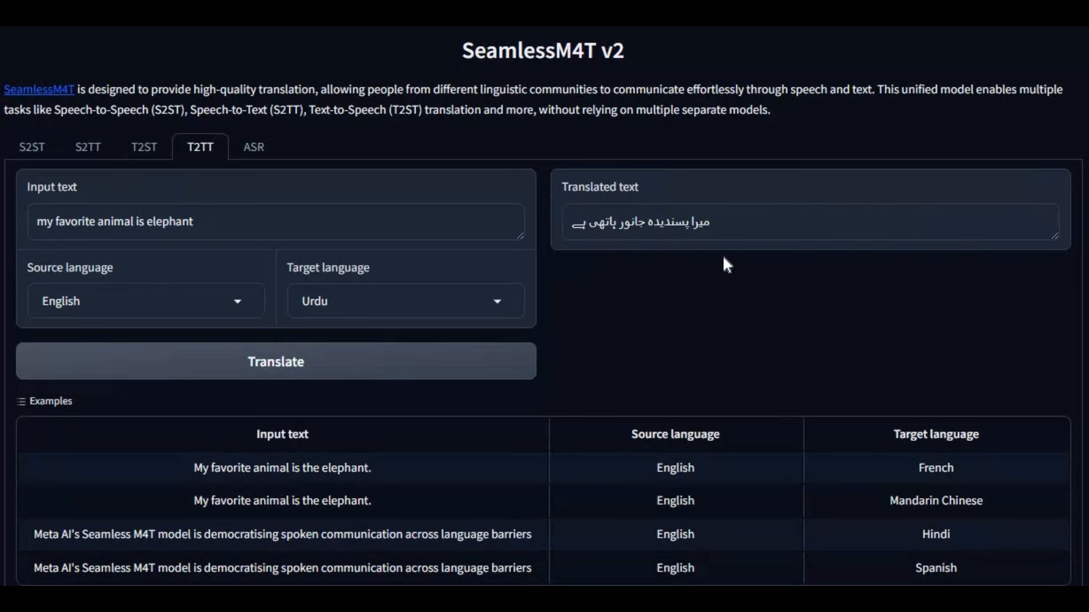
left_click(253, 148)
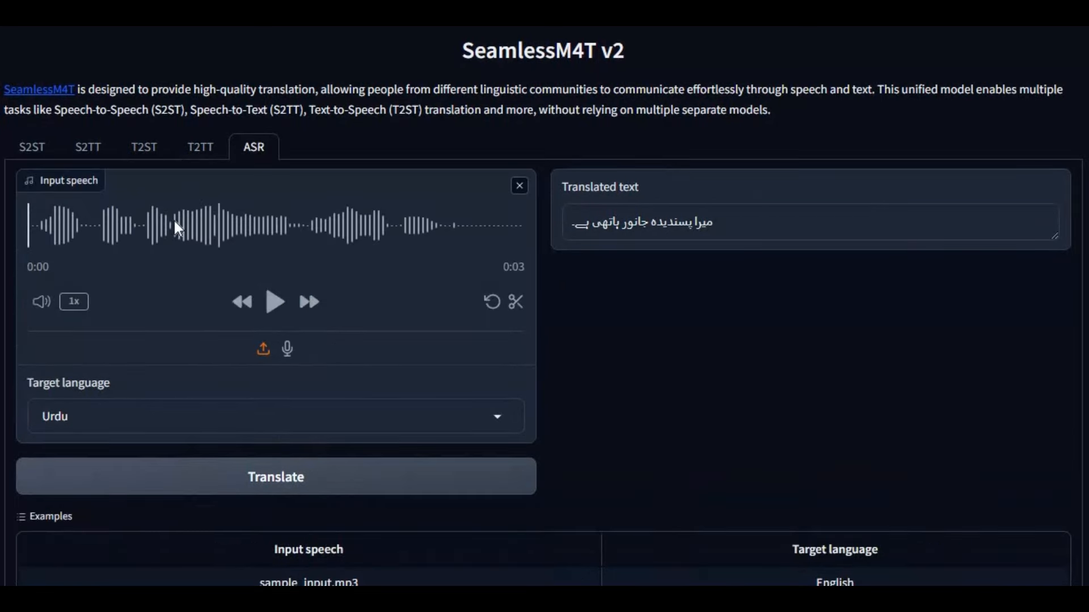
mouse_move(816, 235)
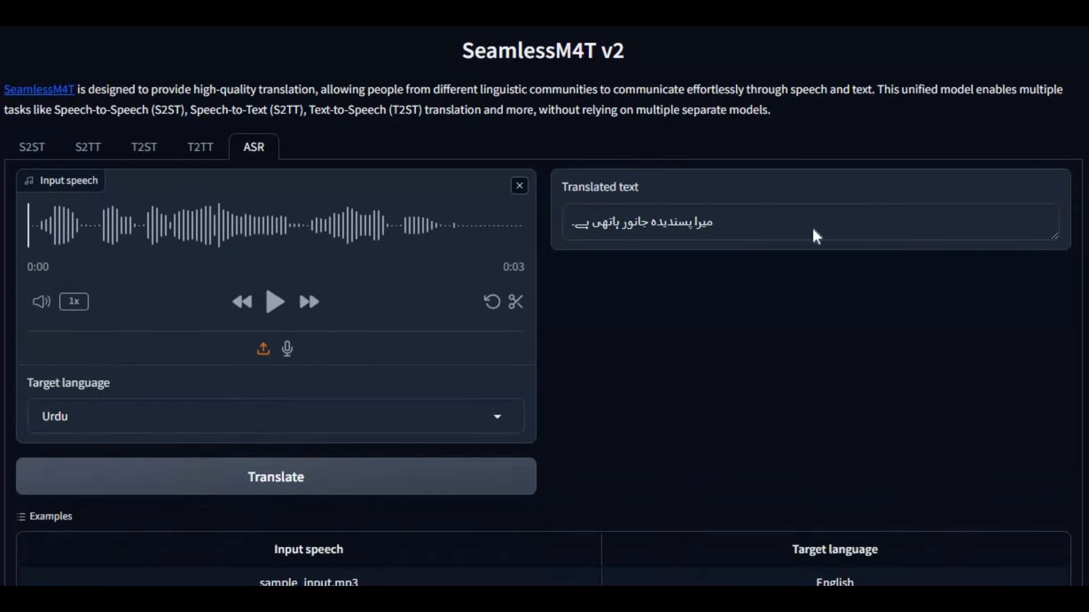
scroll("down", 3)
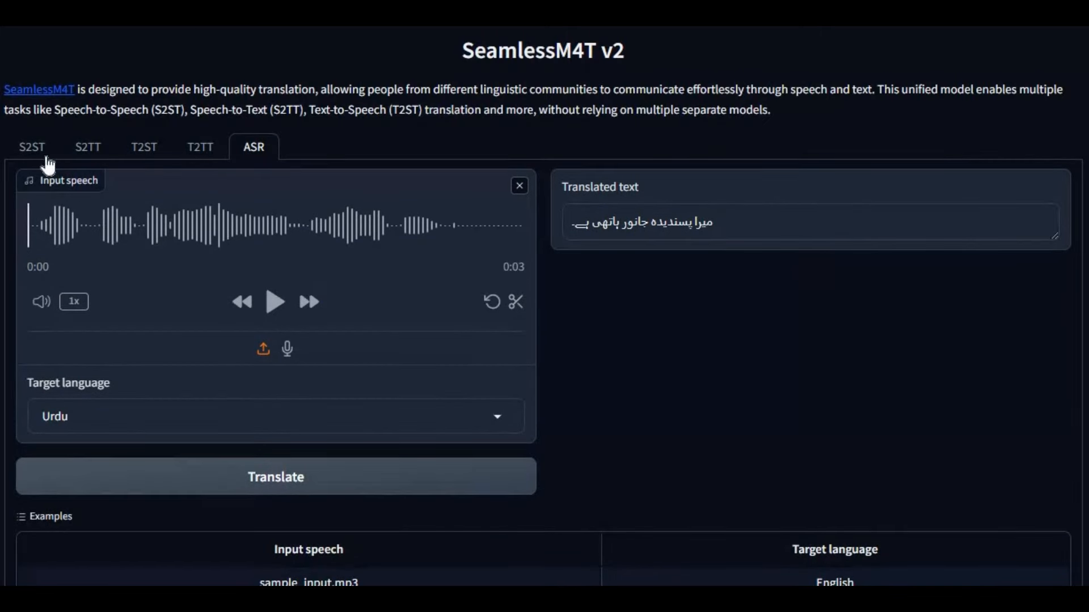
left_click(31, 148)
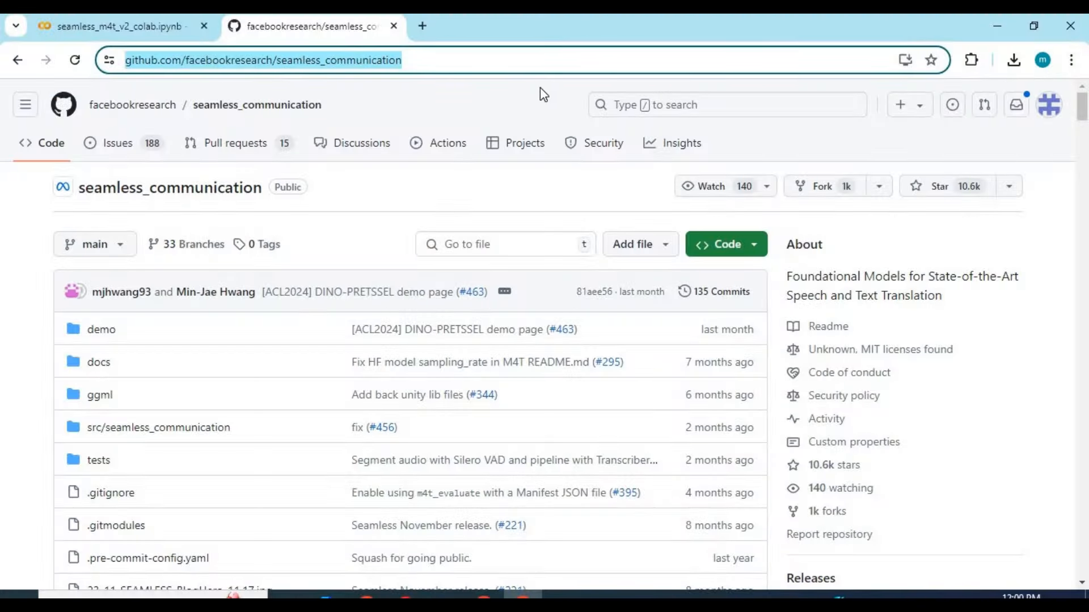
Read further down the repository intro and return to the seamless_m4t_v2_colab notebook.
scroll("down", 3)
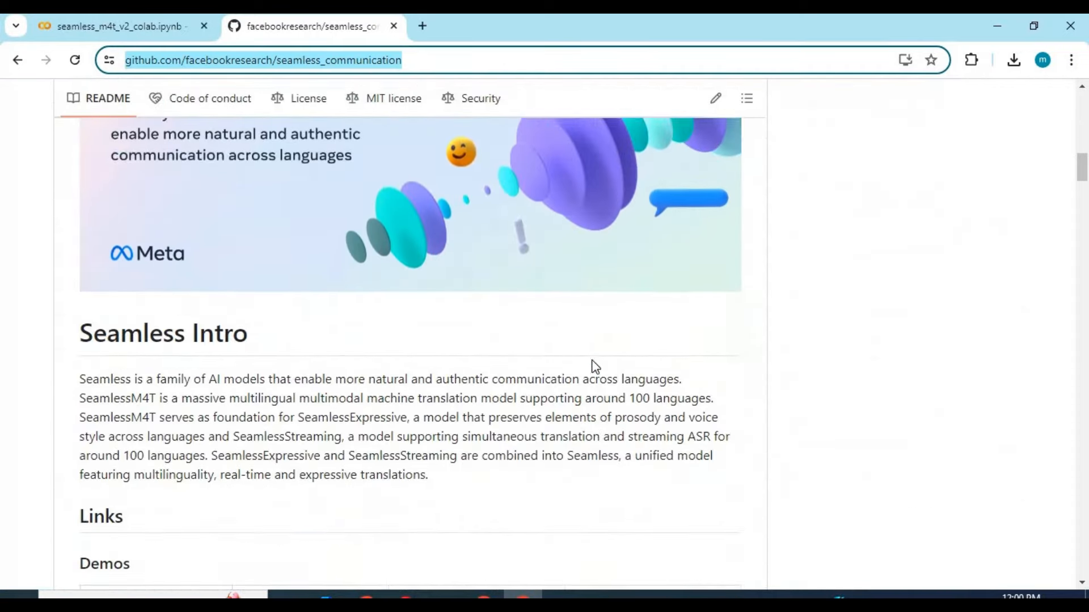
scroll("down", 3)
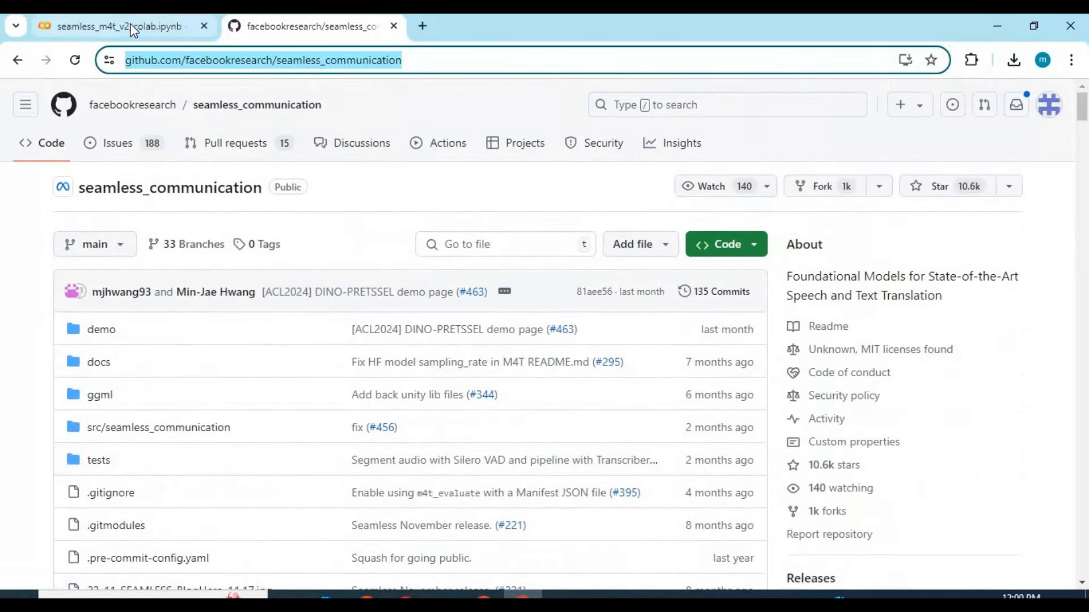
left_click(114, 27)
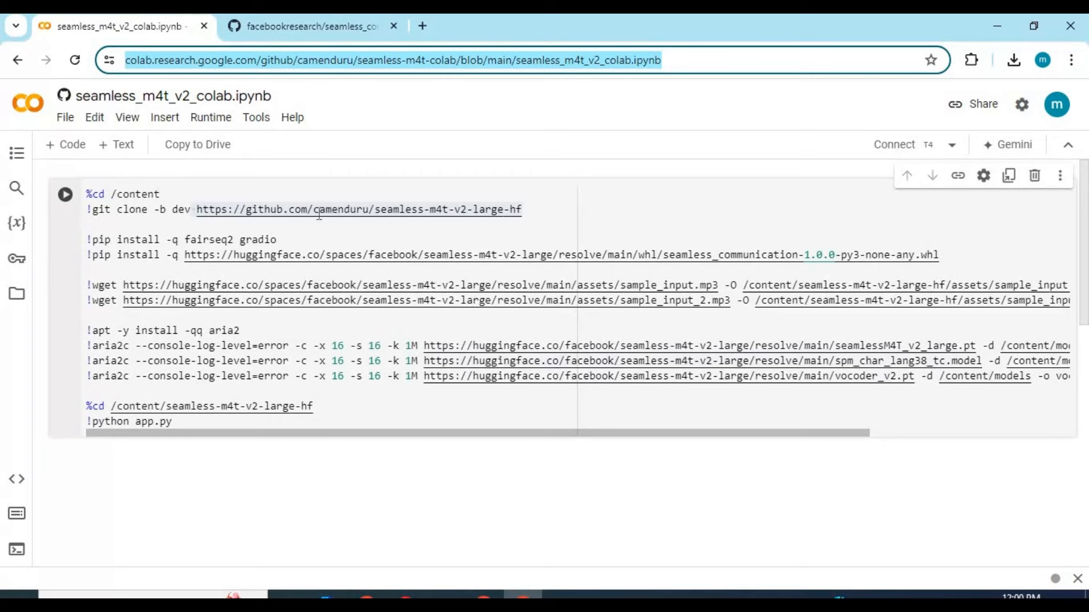
Set the runtime hardware accelerator to T4 GPU and connect the notebook to a backend.
left_click(211, 116)
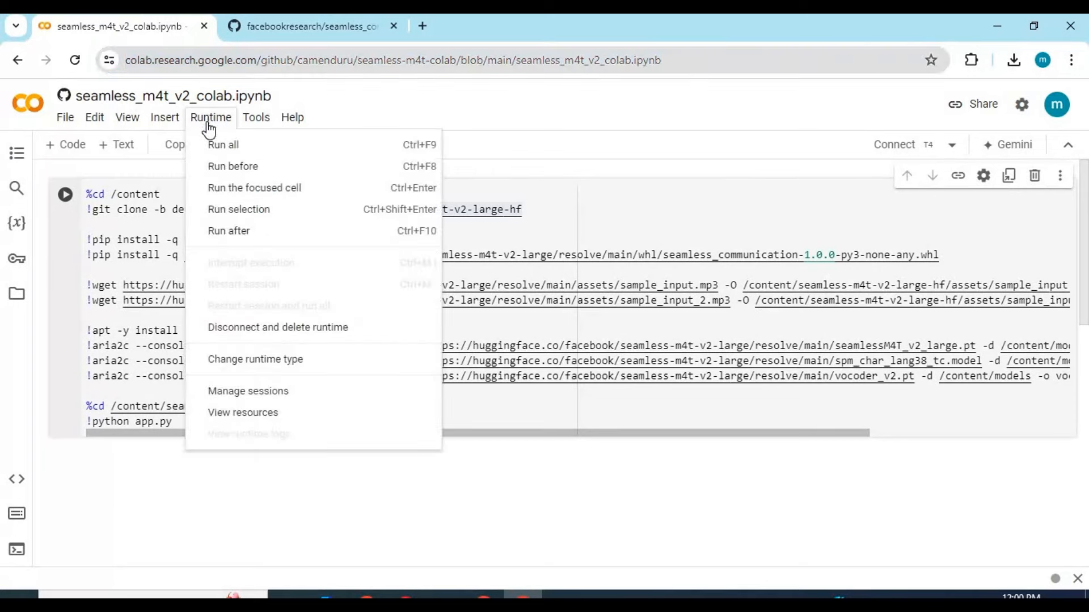
left_click(256, 359)
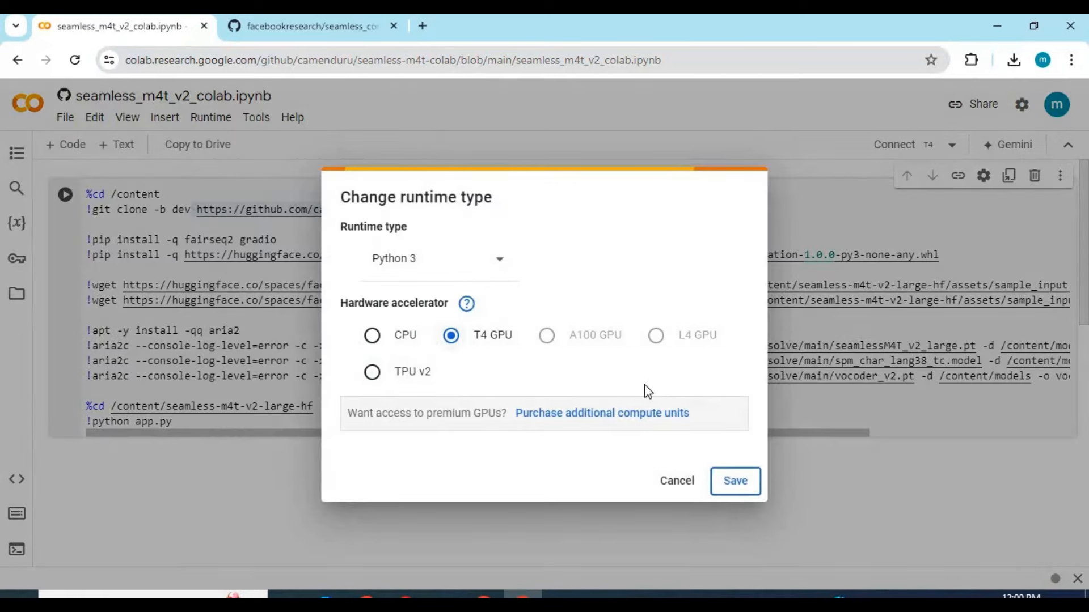
left_click(735, 481)
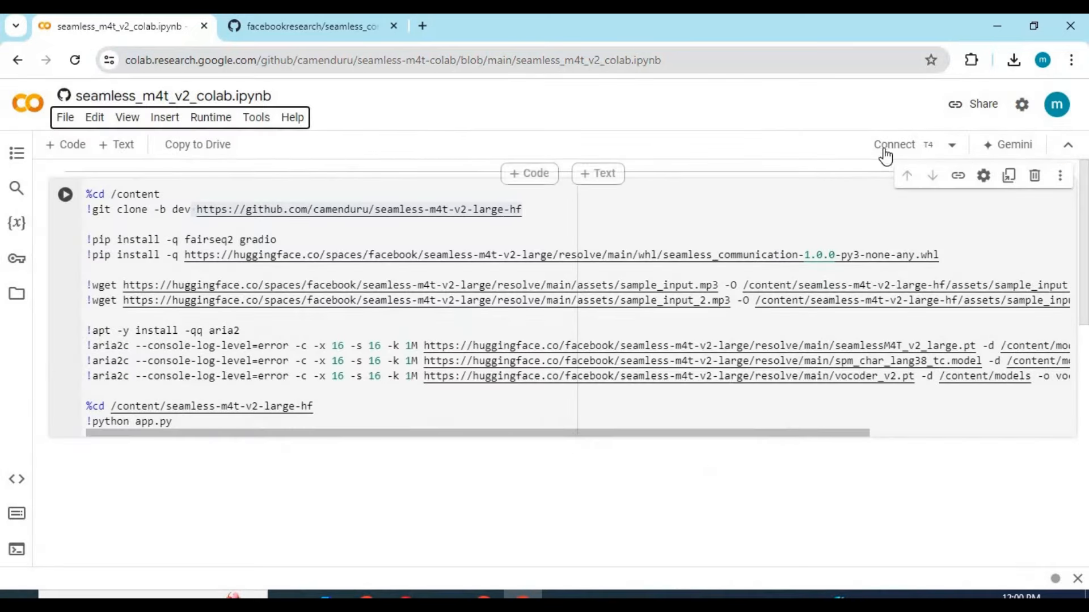
left_click(894, 145)
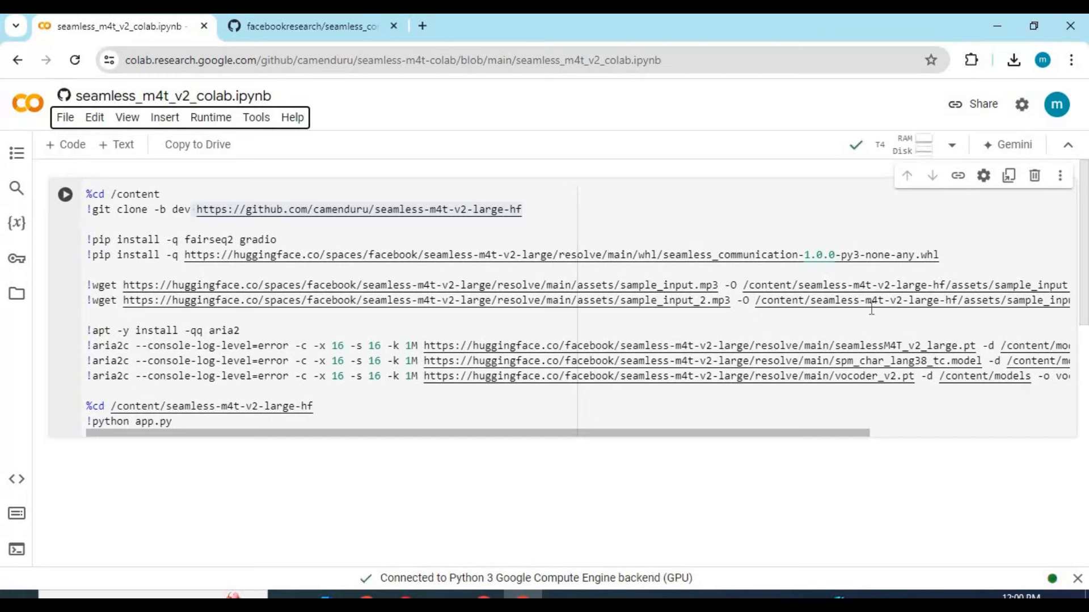
Run the setup cell past the authorship warning and open the public gradio.live link.
left_click(66, 195)
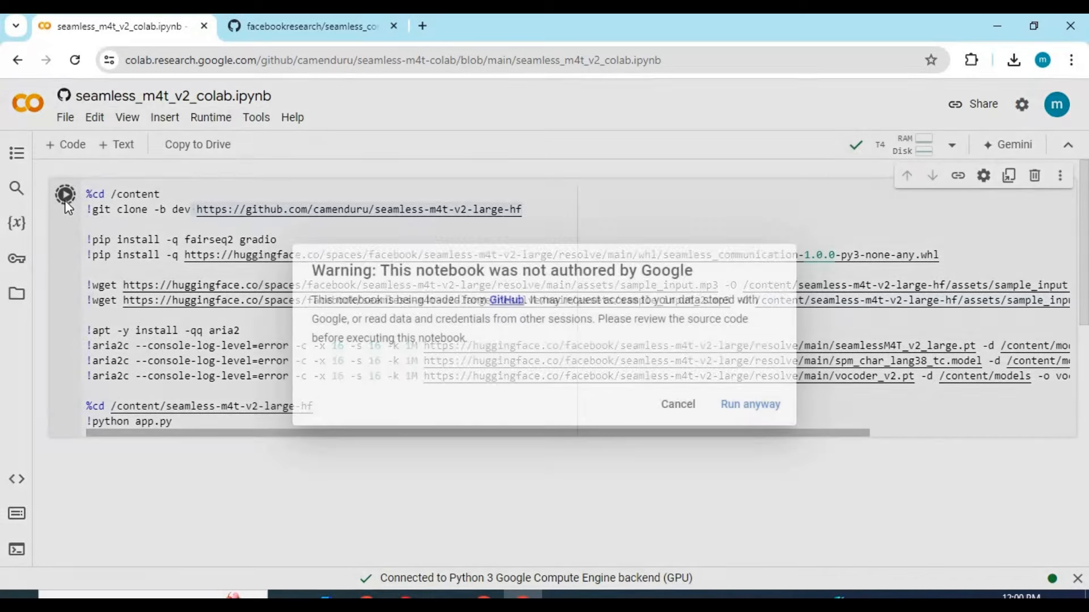
left_click(749, 404)
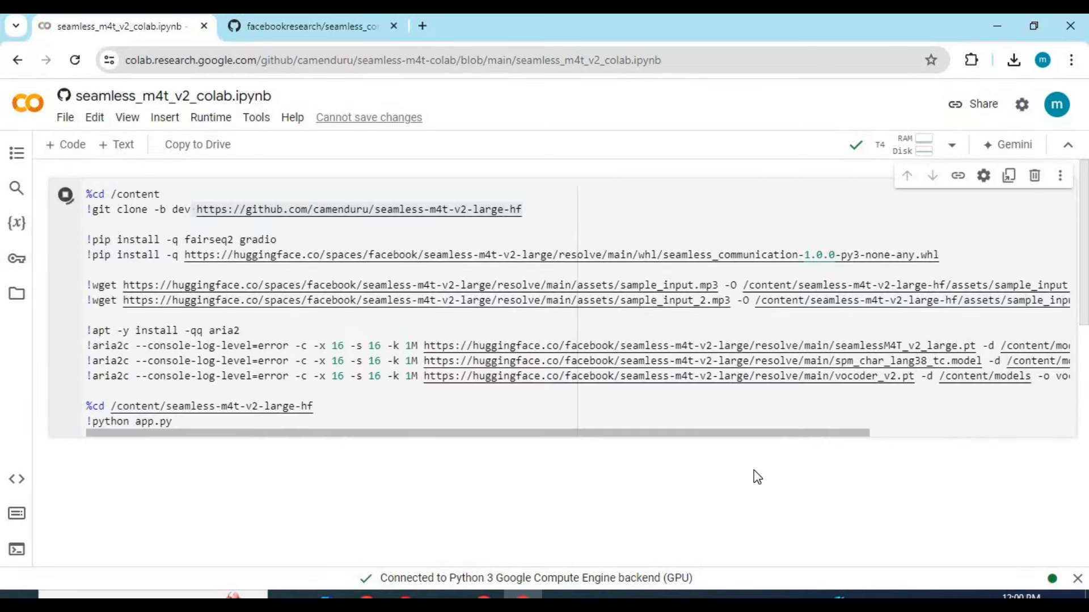
left_click(63, 197)
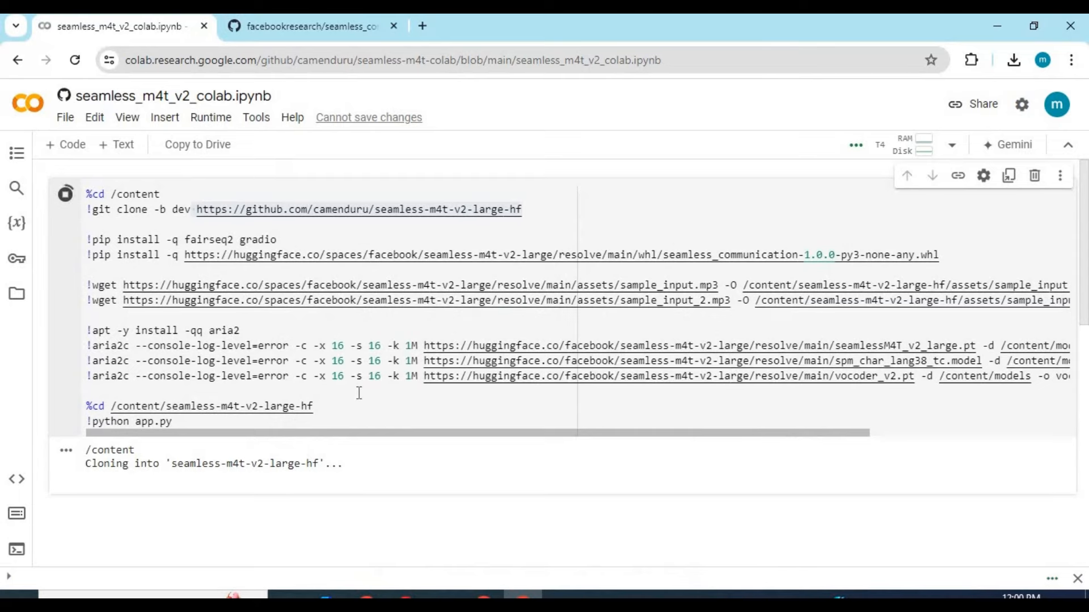
scroll("down", 3)
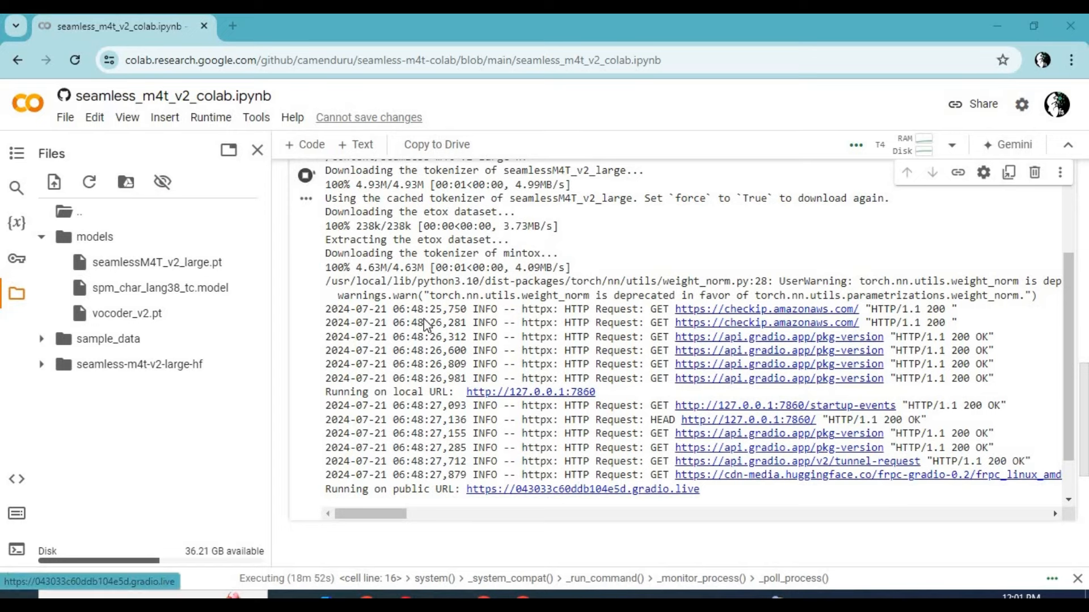
left_click(582, 490)
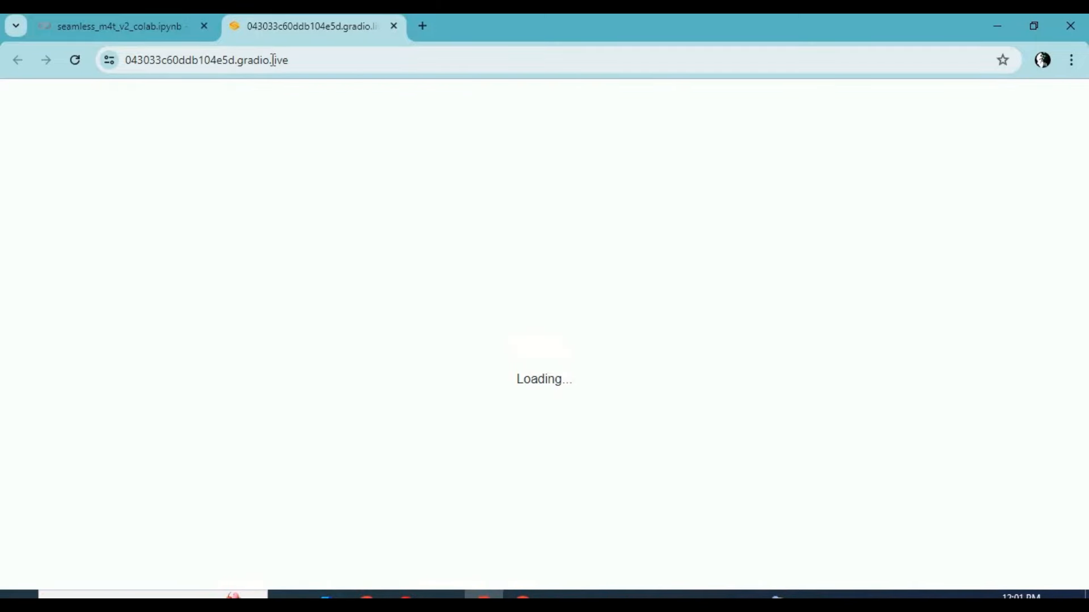
Load the English example recording as S2ST input and listen to it.
right_click(205, 60)
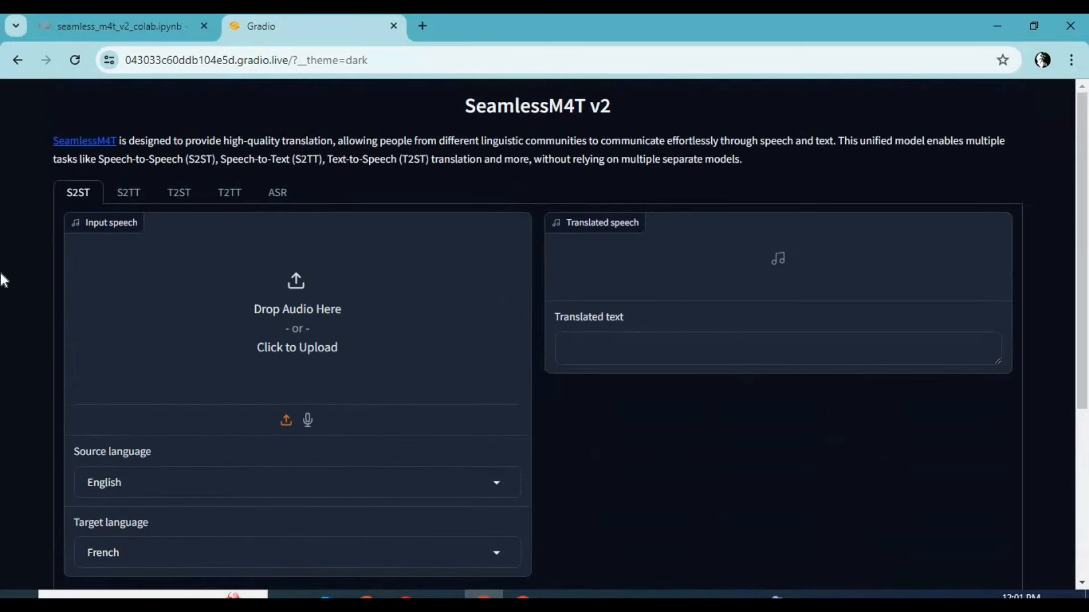
mouse_move(93, 203)
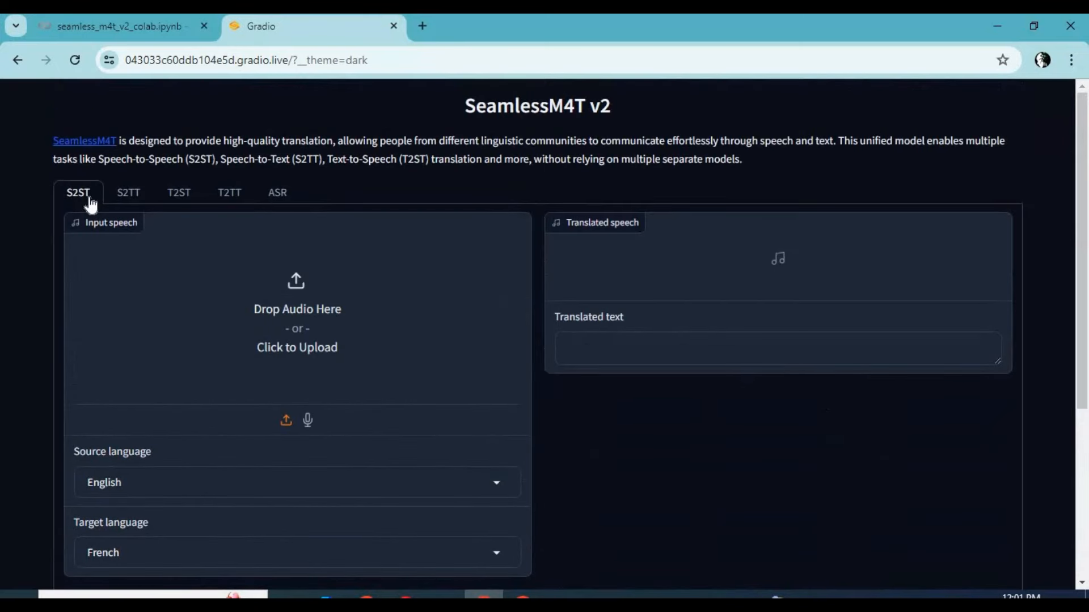
scroll("down", 3)
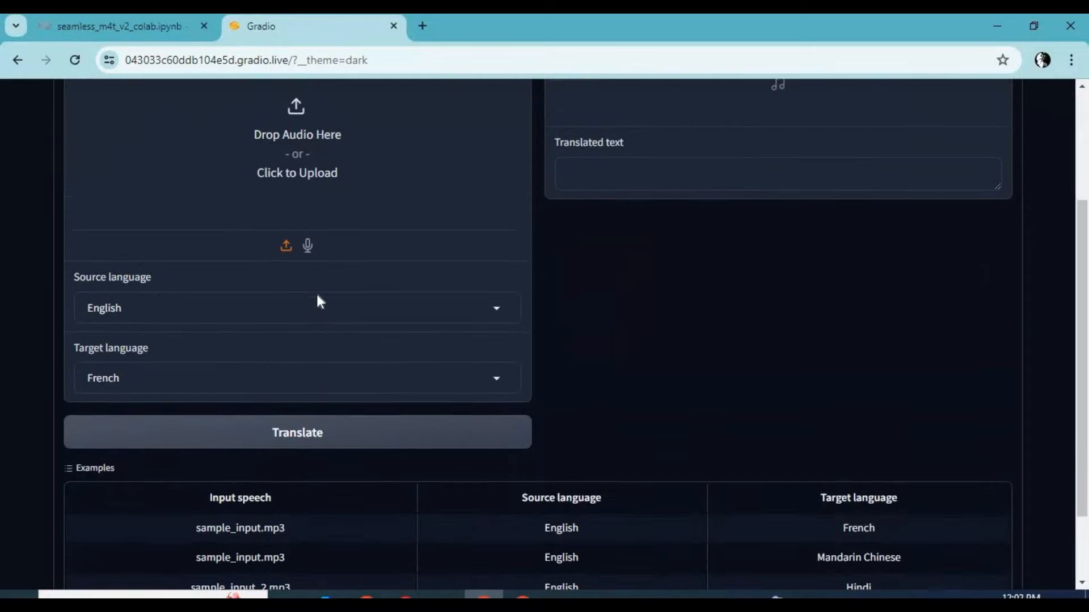
scroll("up", 3)
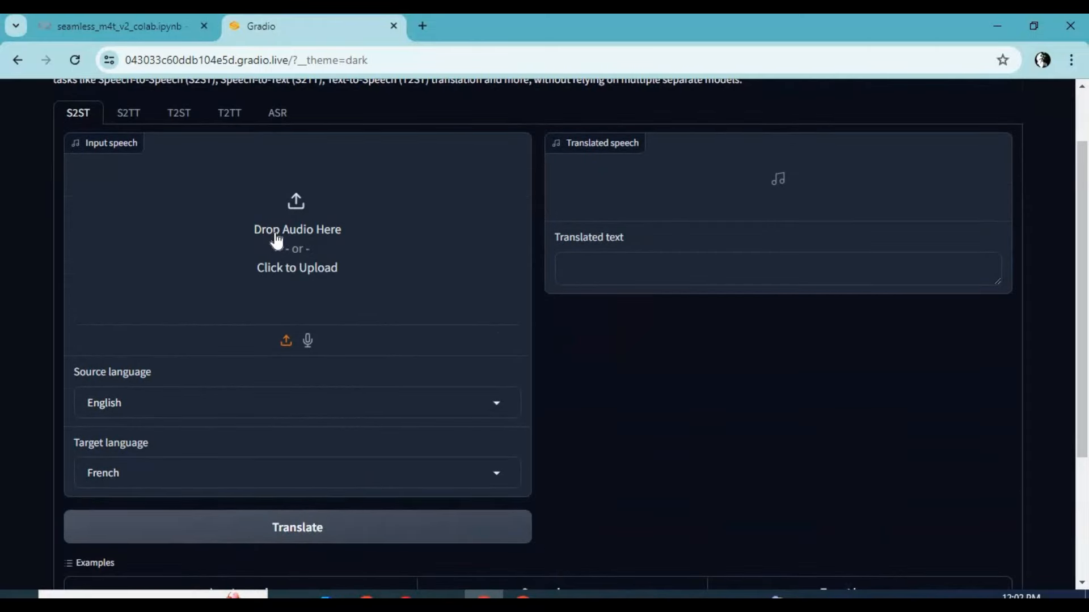
scroll("down", 3)
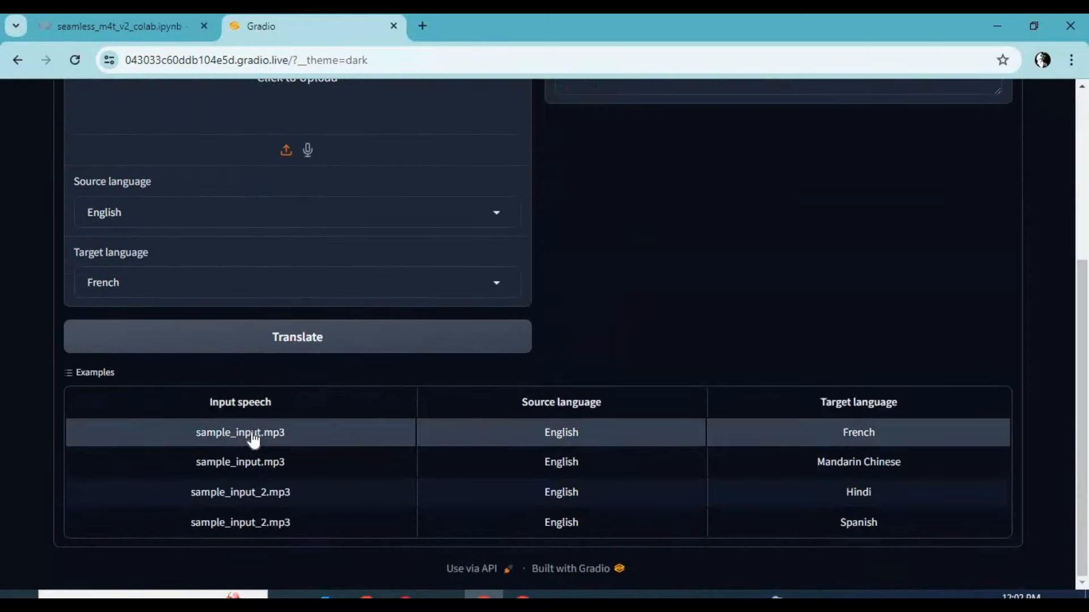
left_click(240, 432)
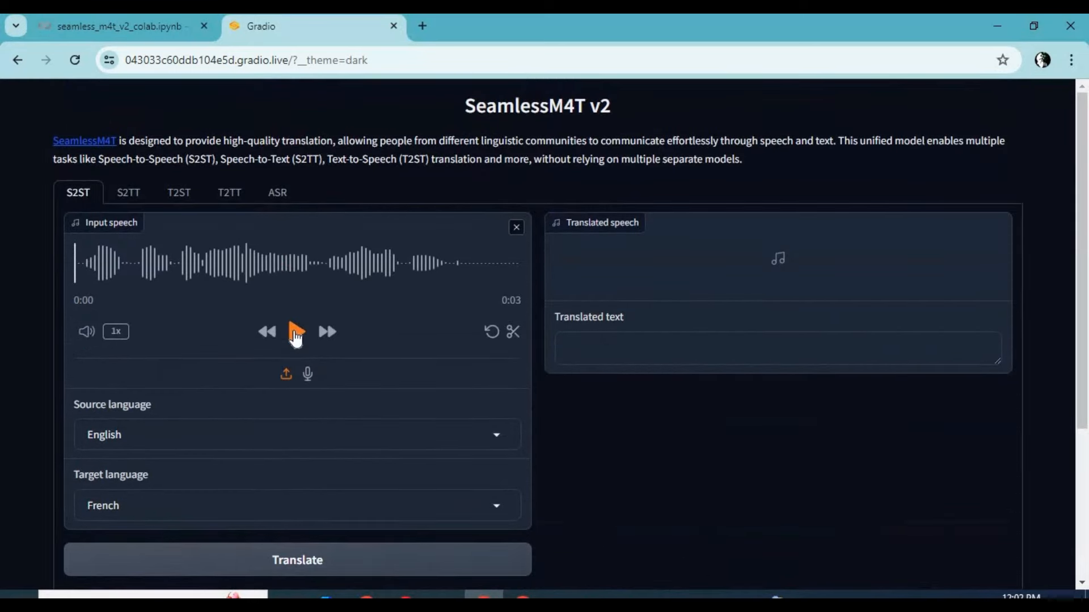
left_click(297, 331)
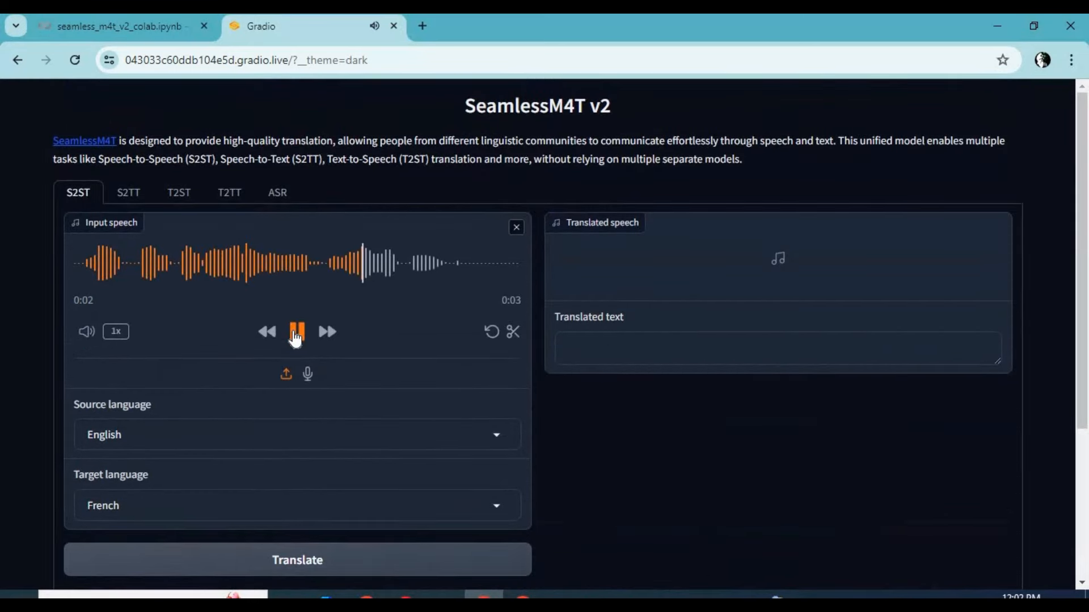
Translate the recording into Spanish and play the translated Spanish speech.
scroll("down", 3)
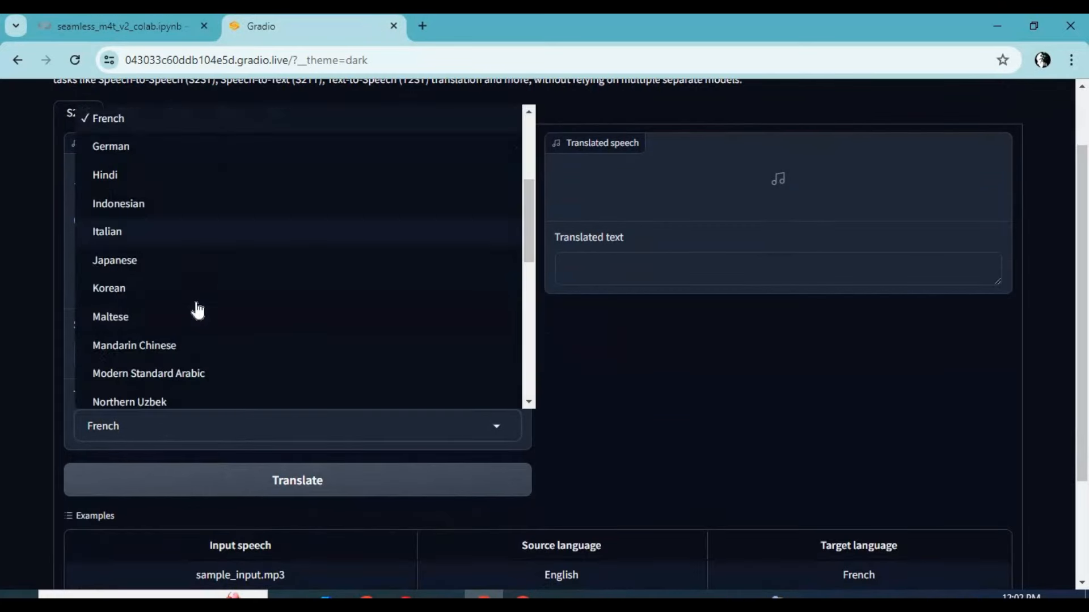
scroll("down", 3)
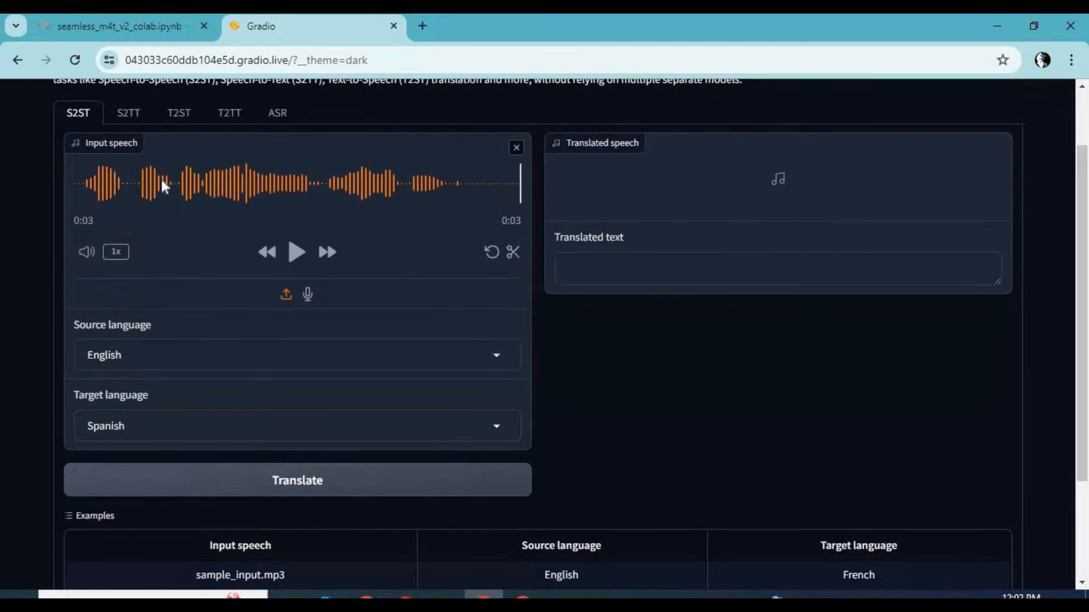
left_click(313, 481)
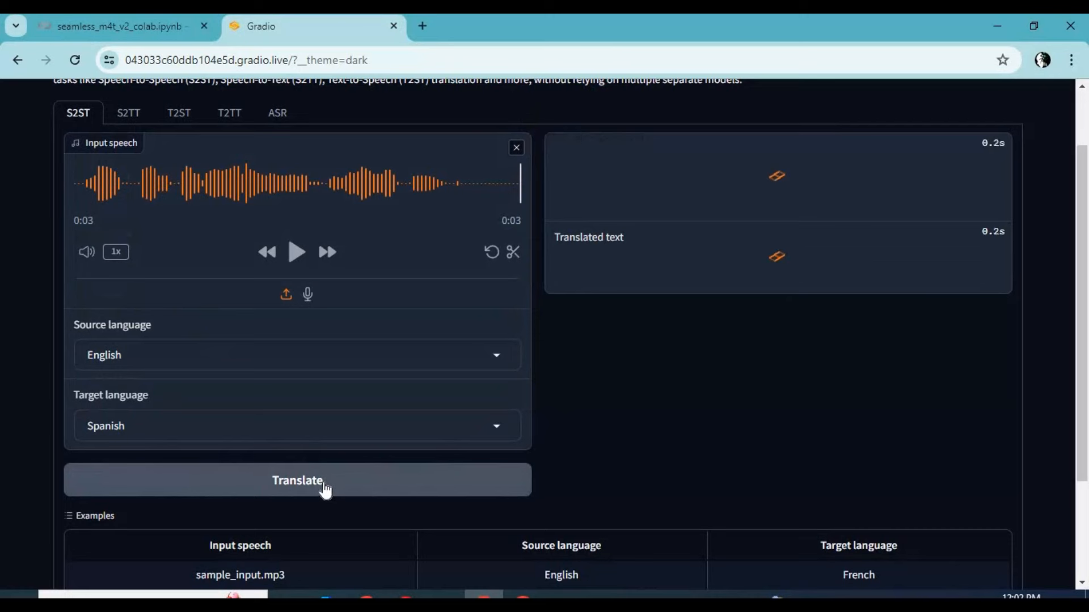
left_click(297, 481)
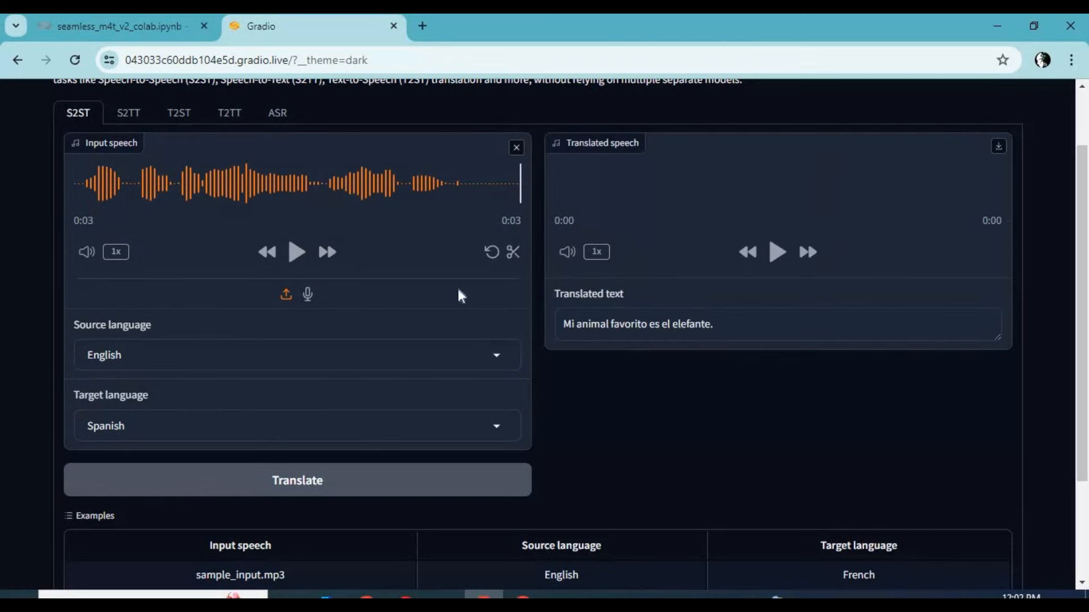
left_click(777, 252)
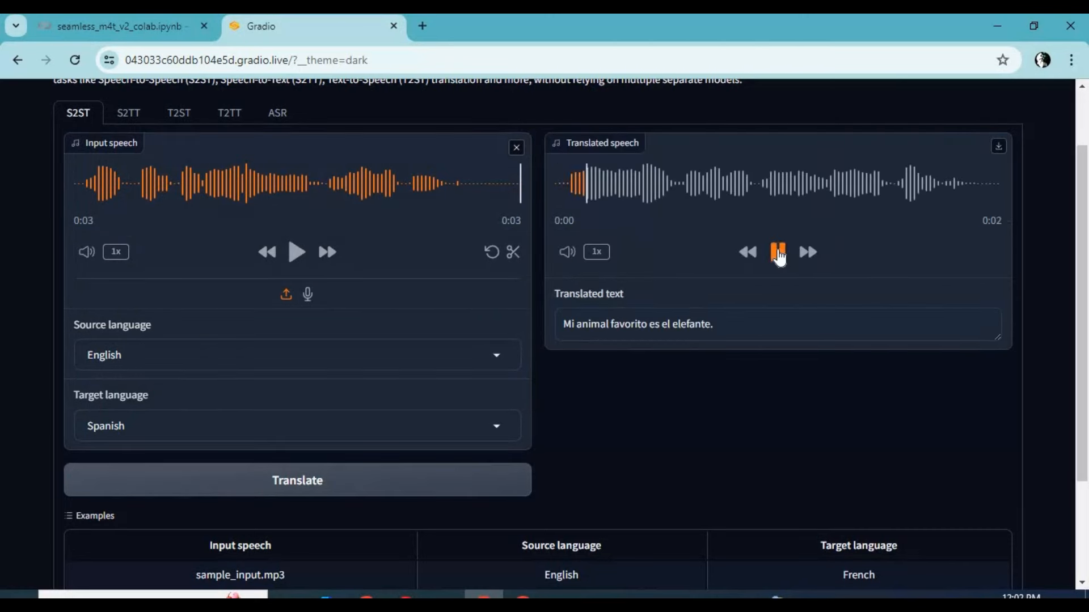
left_click(777, 252)
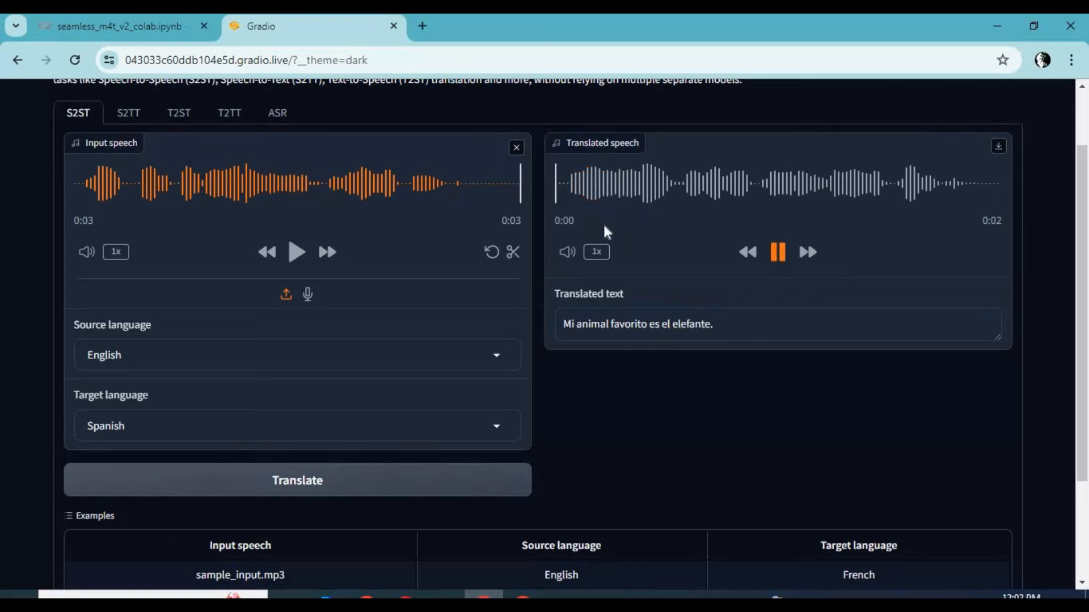
left_click(128, 112)
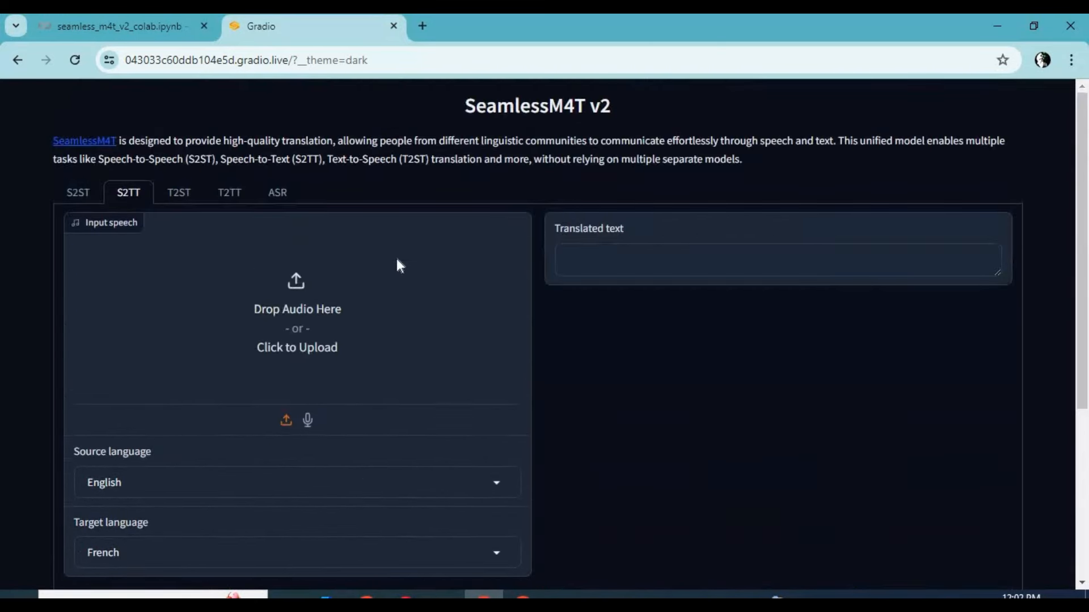
Load the English sample recording, set target language Greek and translate it to text.
left_click(297, 348)
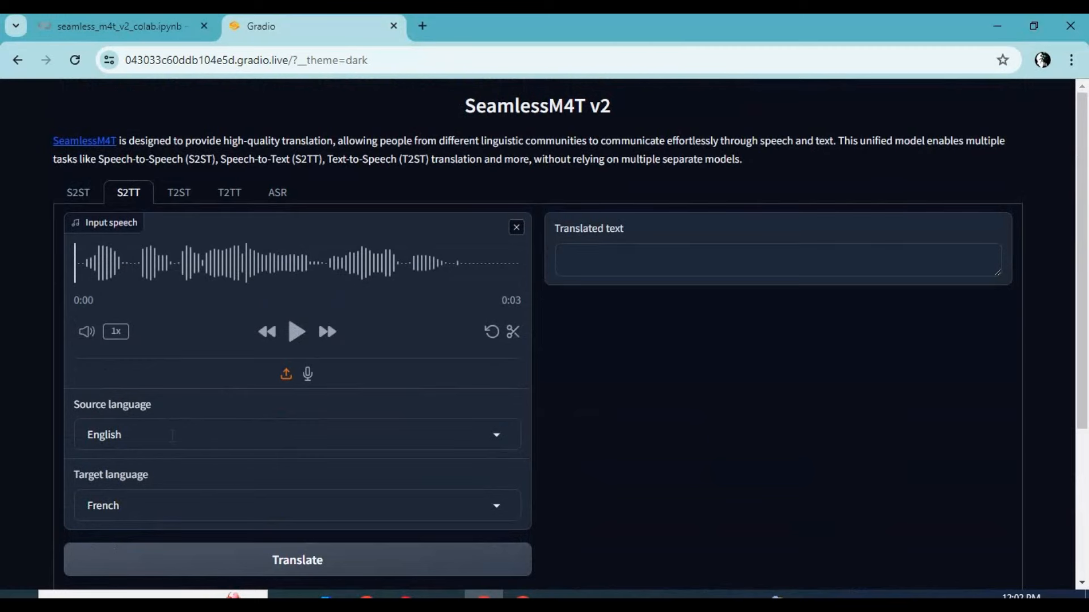
left_click(296, 505)
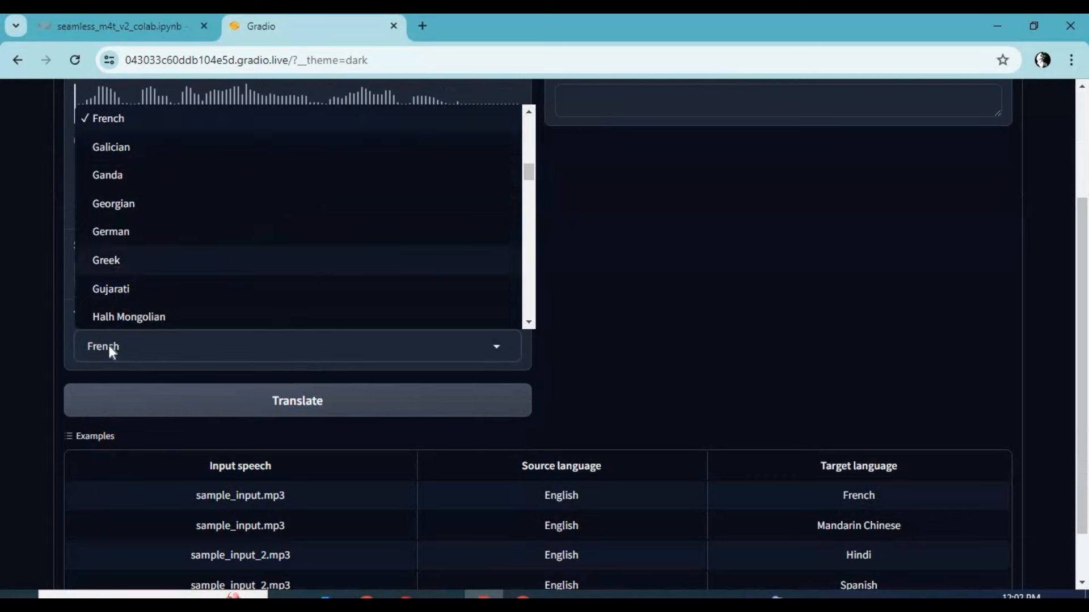
left_click(107, 260)
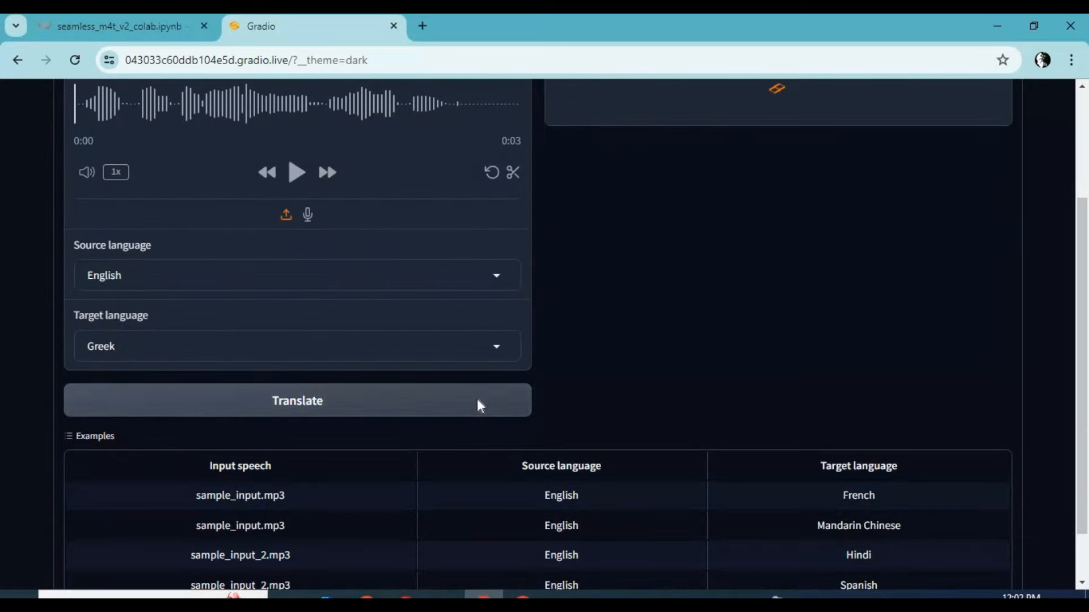
left_click(297, 401)
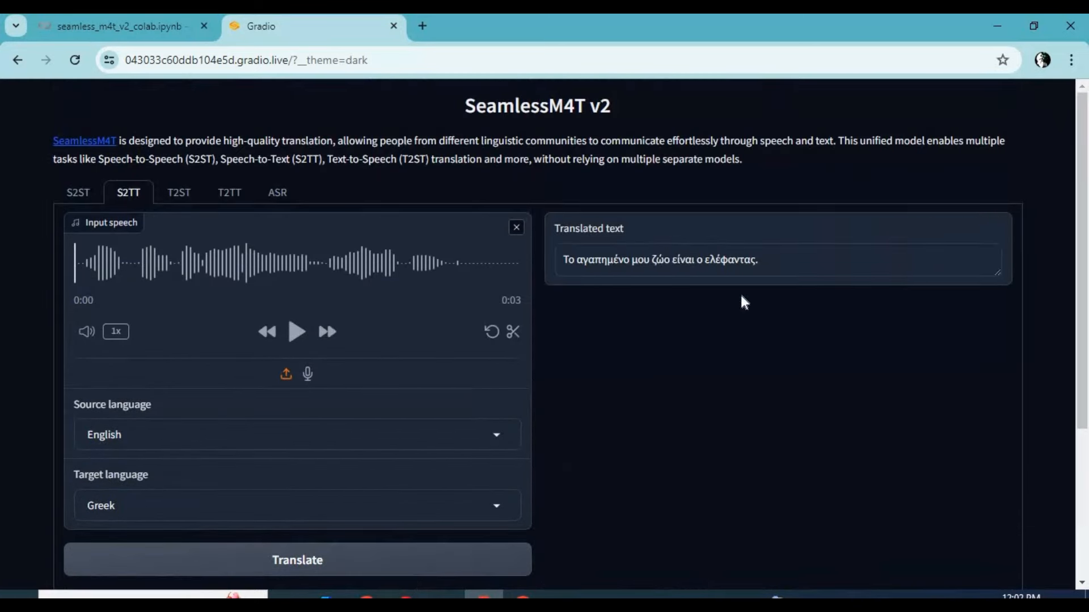
mouse_move(644, 263)
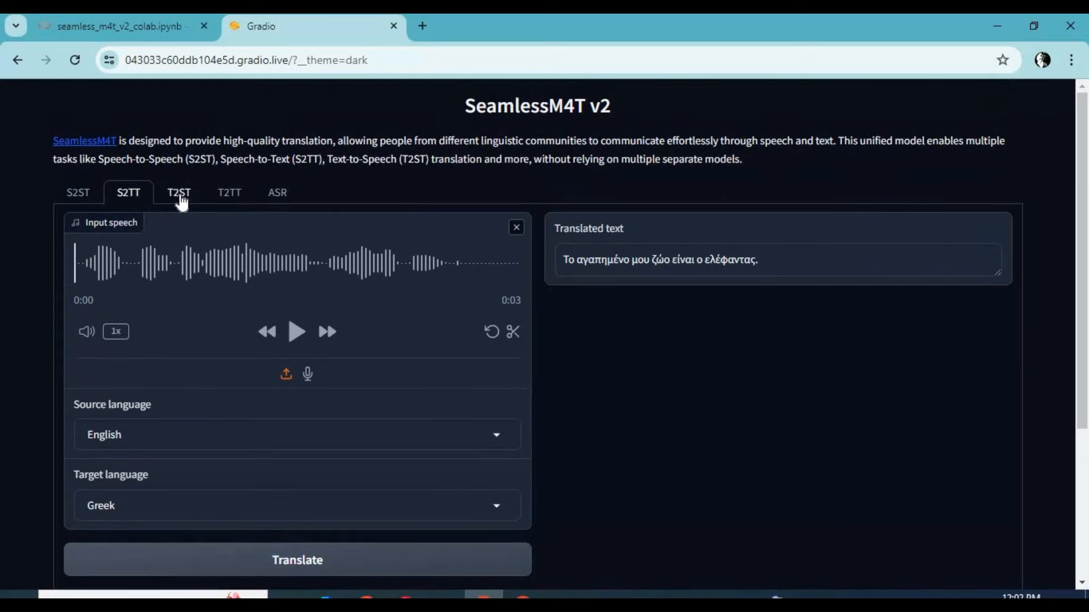
Enter "how are you", choose Korean as target language and run the translation.
left_click(178, 193)
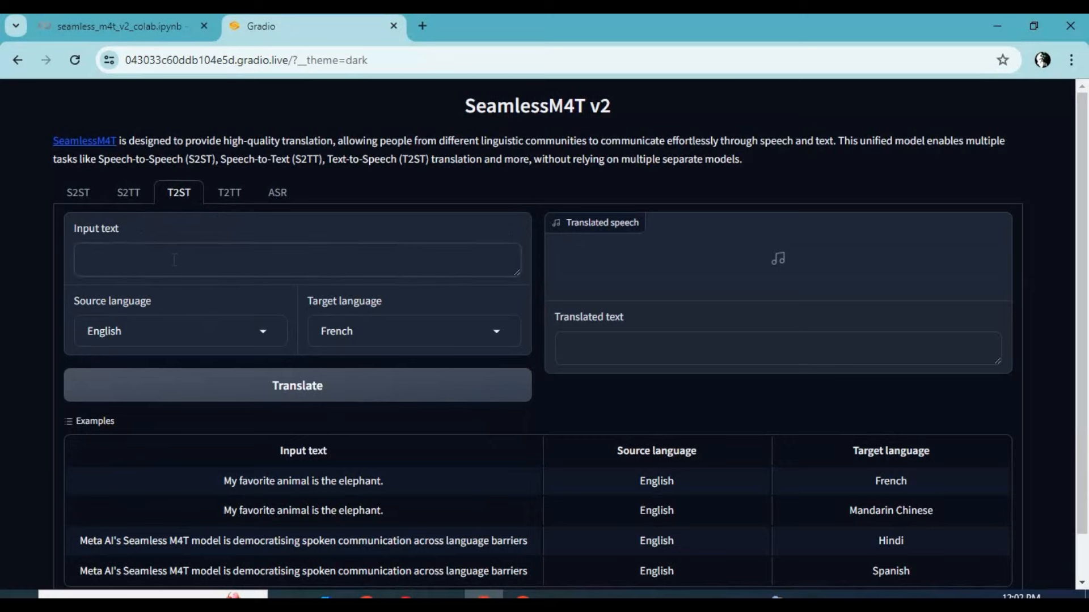
type("how are")
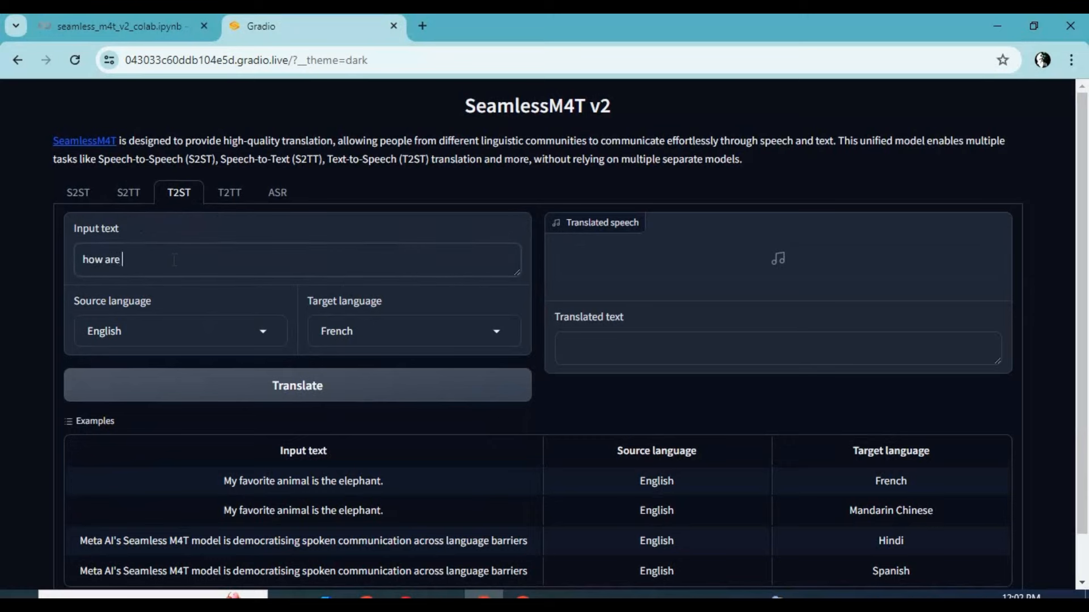
type("you")
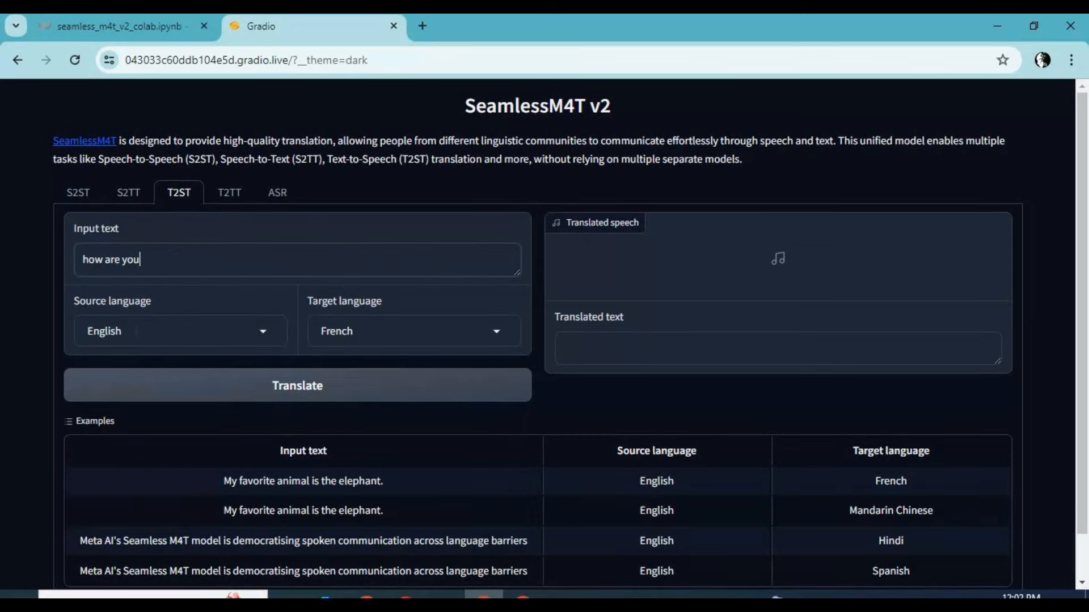
left_click(414, 331)
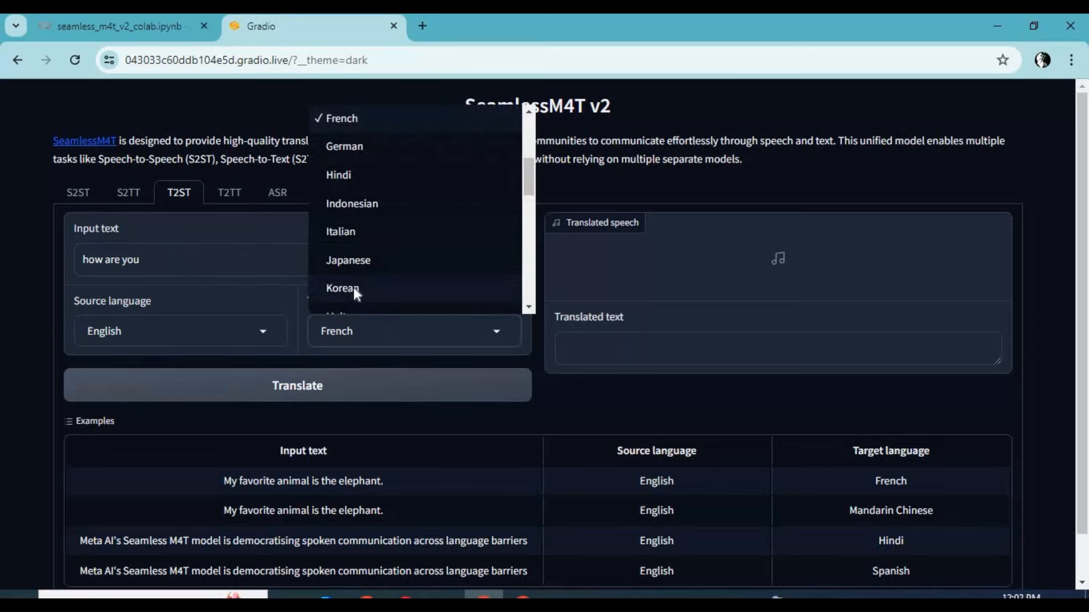
left_click(343, 288)
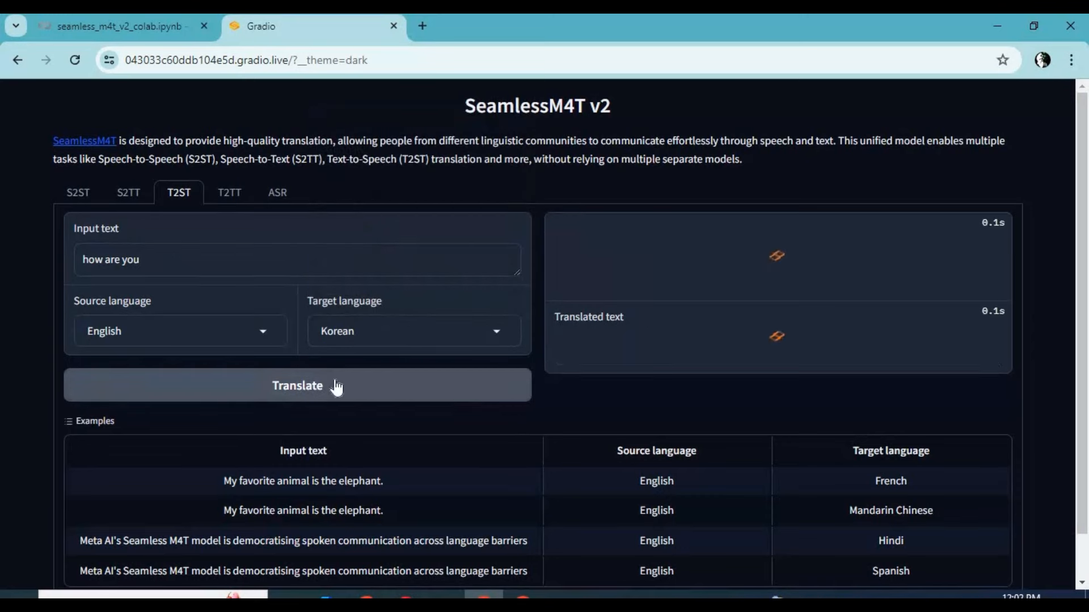
left_click(297, 385)
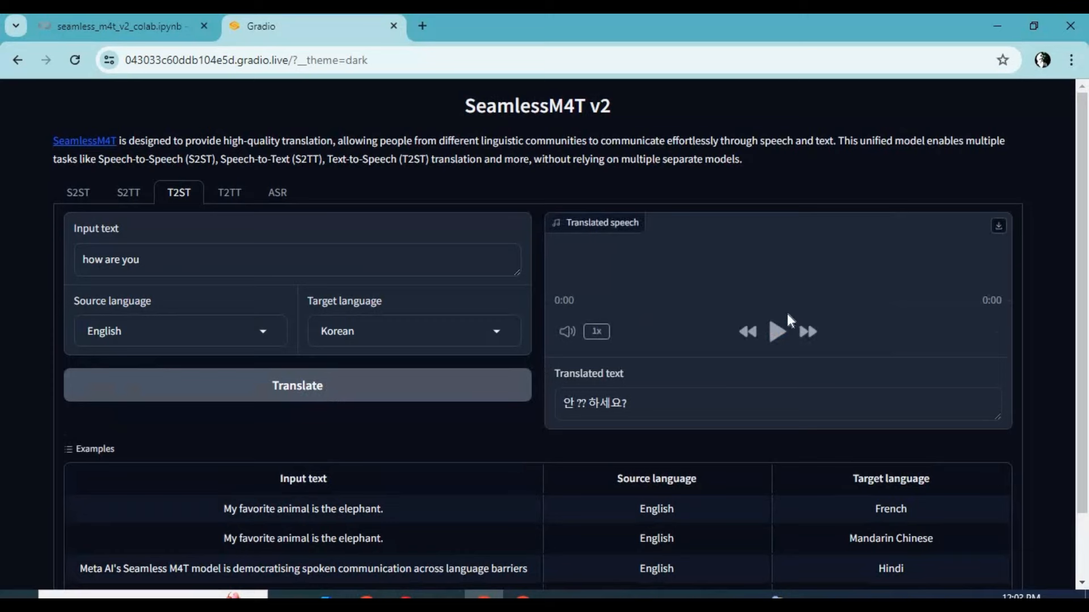
Play the translated Korean speech.
left_click(777, 331)
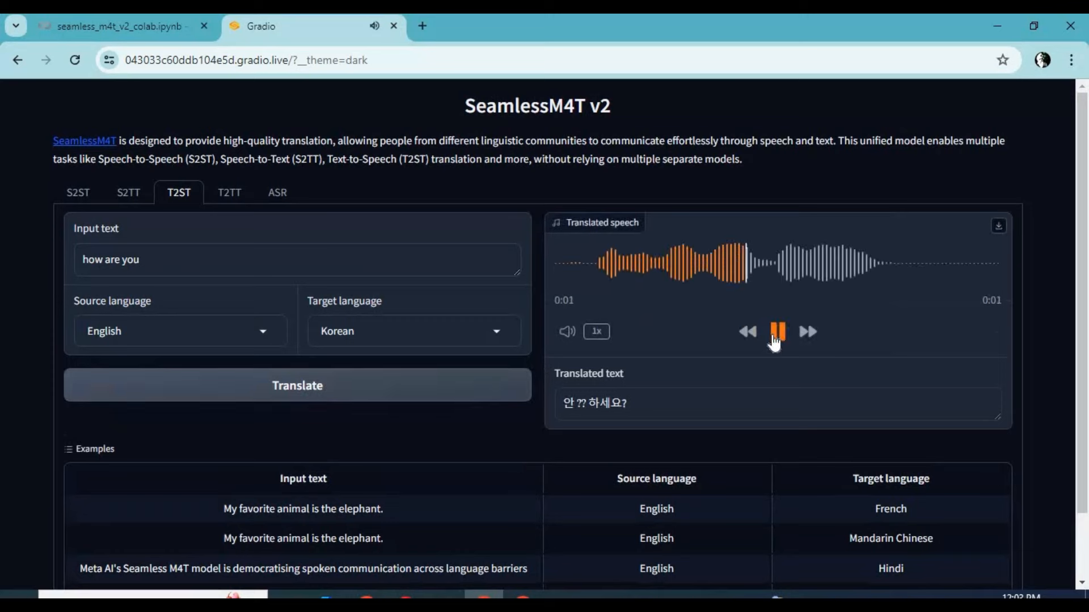
left_click(777, 331)
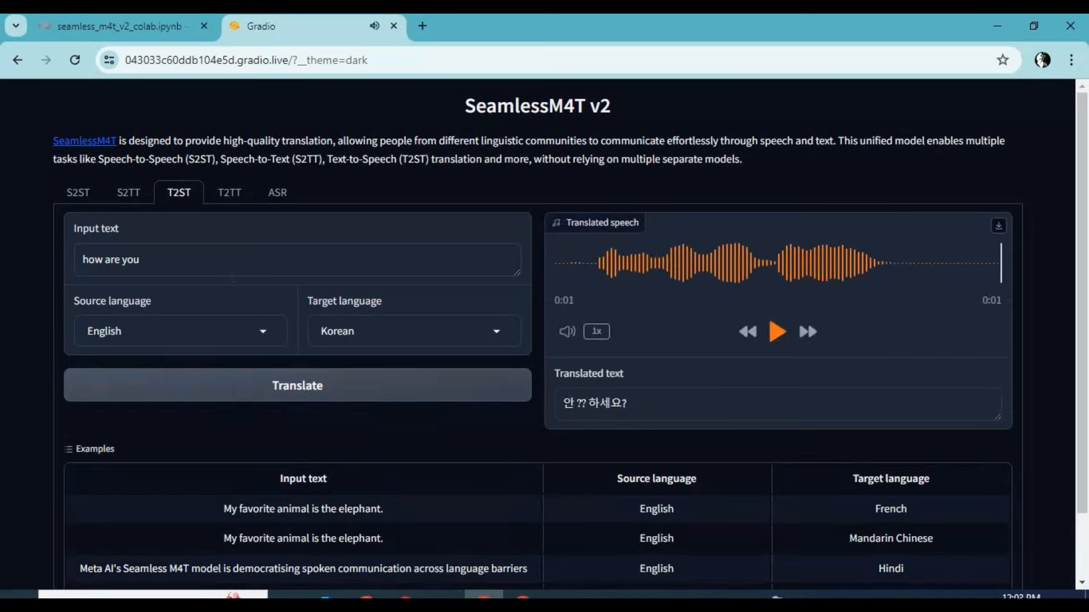
left_click(229, 192)
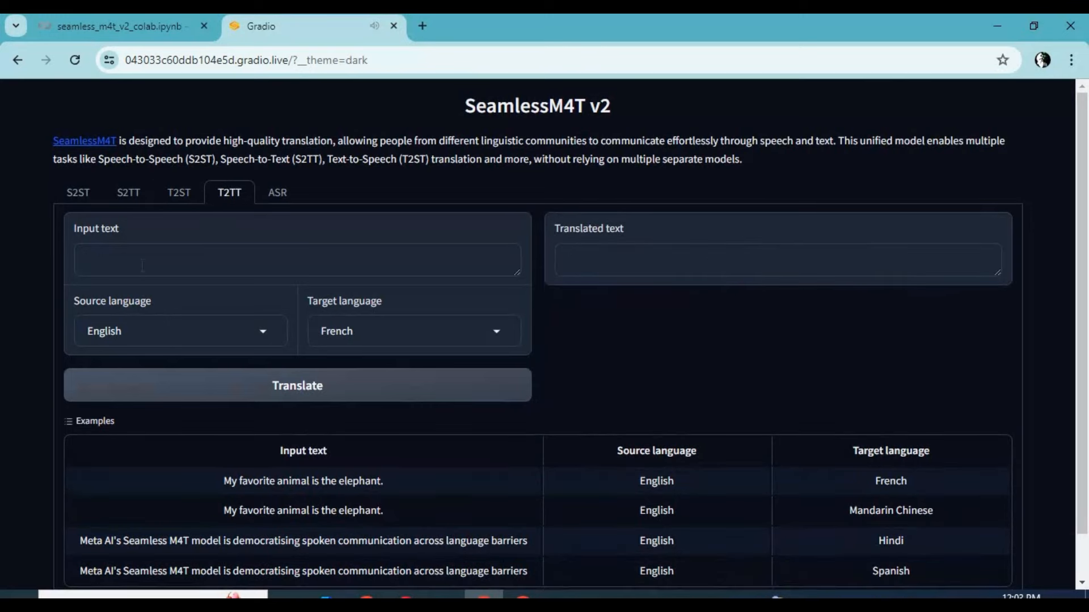
Enter "thank you" and translate it into Georgian text.
type("ta")
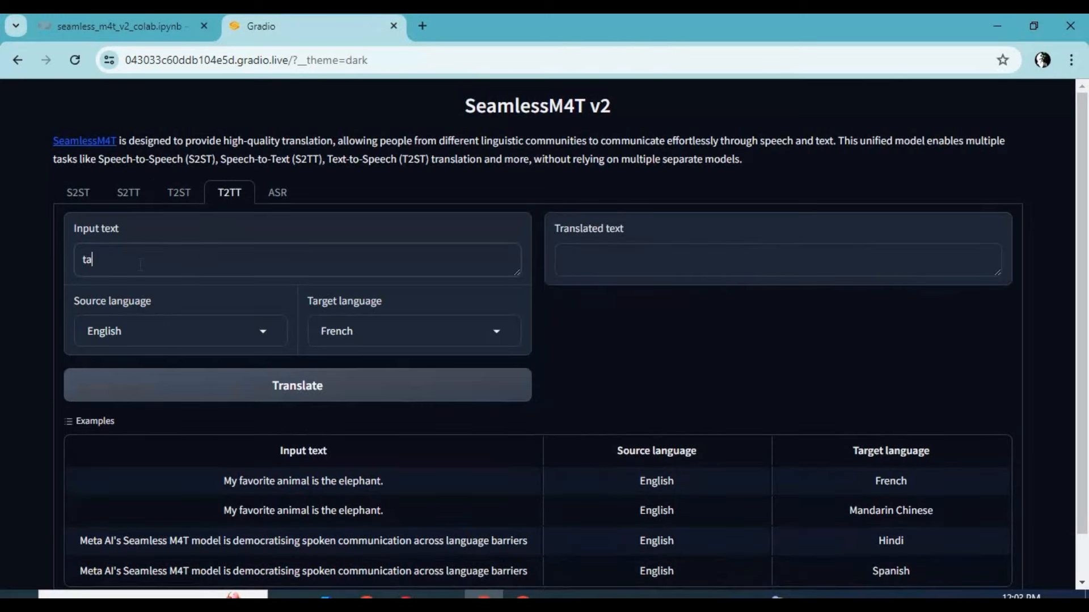
key("Backspace")
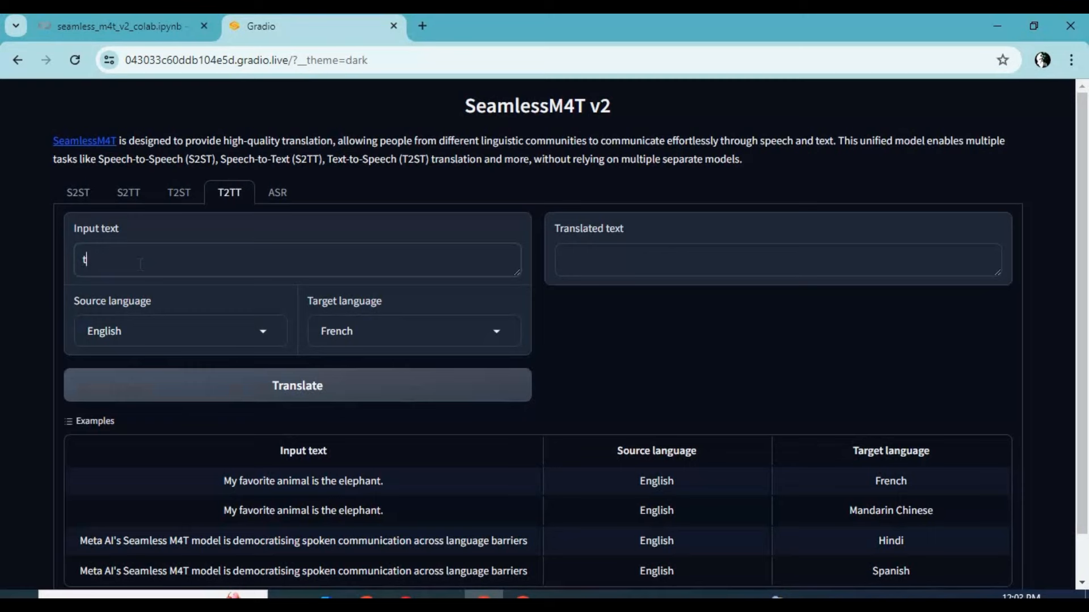
type("hank you")
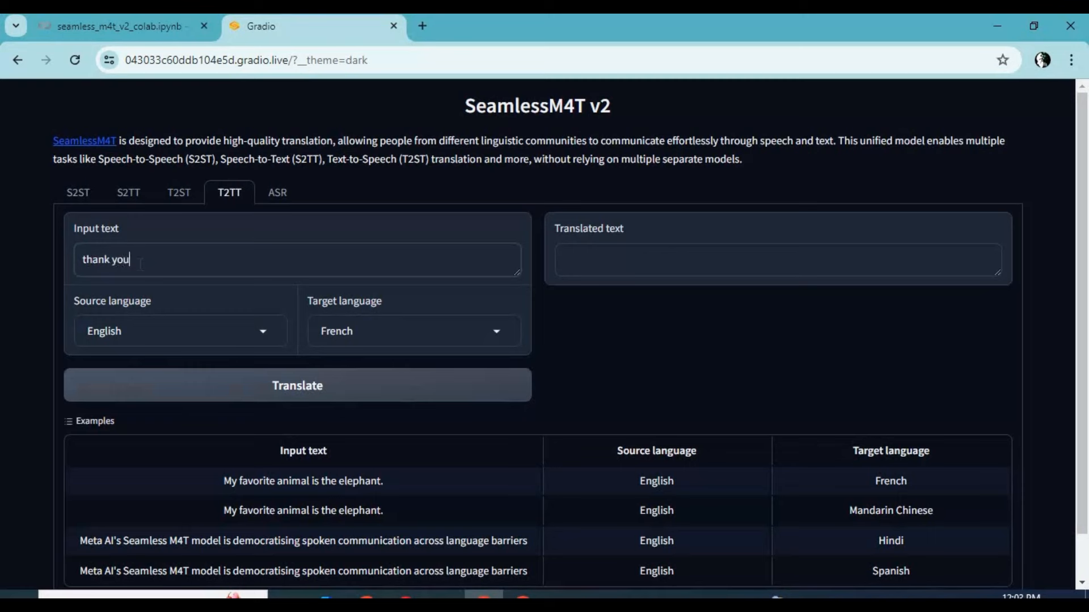
mouse_move(396, 307)
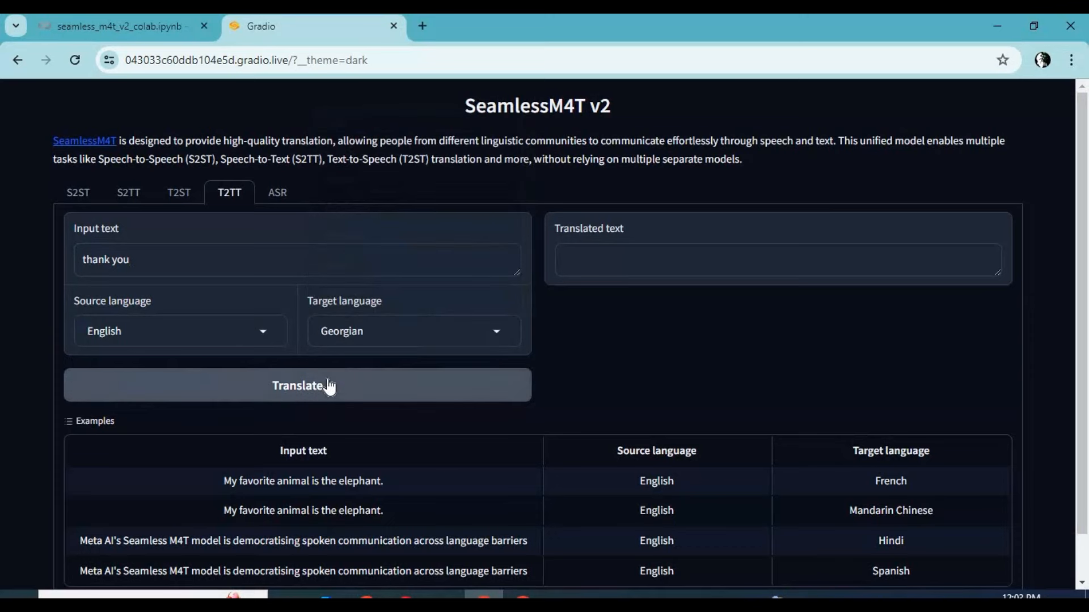
left_click(303, 386)
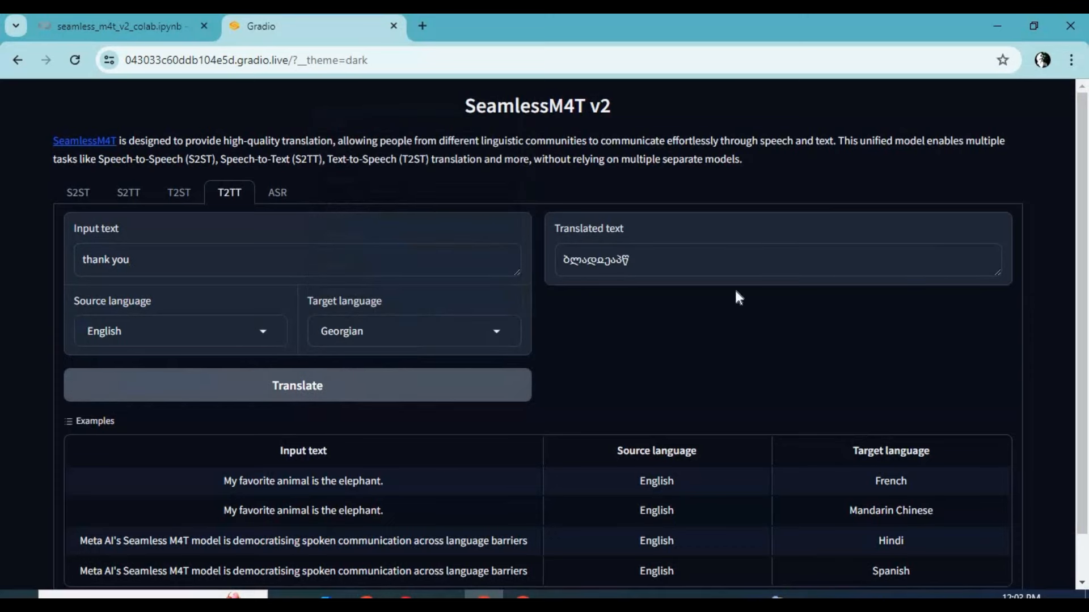
mouse_move(631, 270)
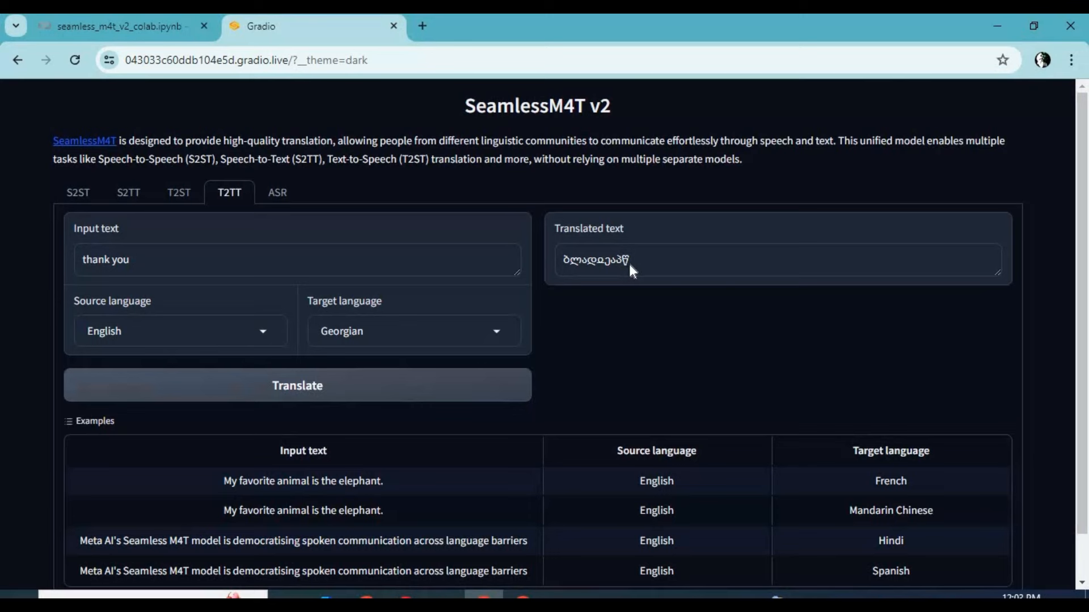
In ASR mode, transcribe the sample speech clip with Malayalam as target language.
left_click(276, 193)
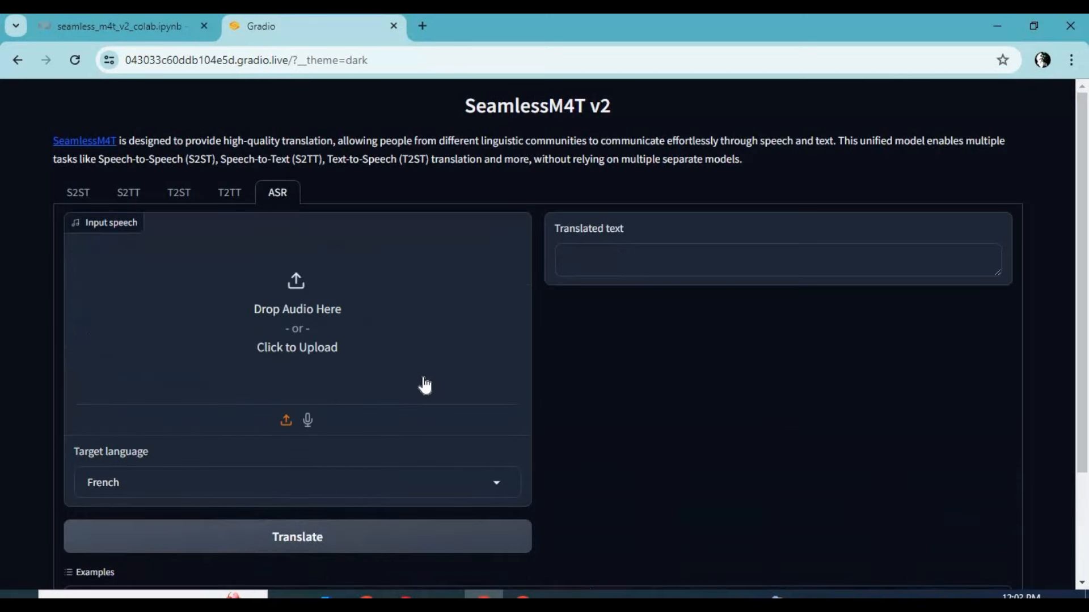
mouse_move(324, 331)
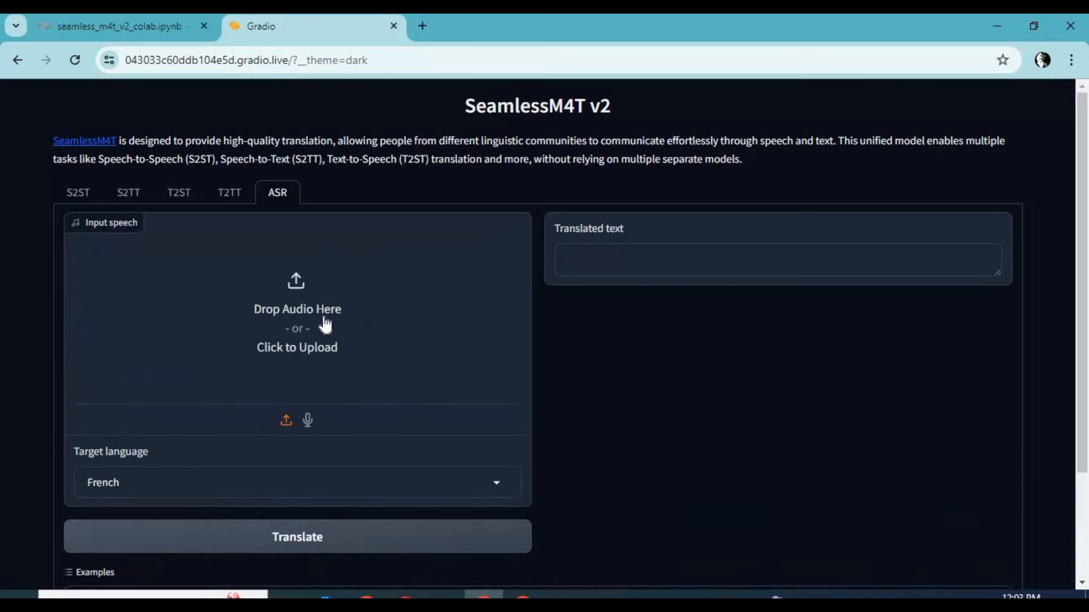
scroll("down", 3)
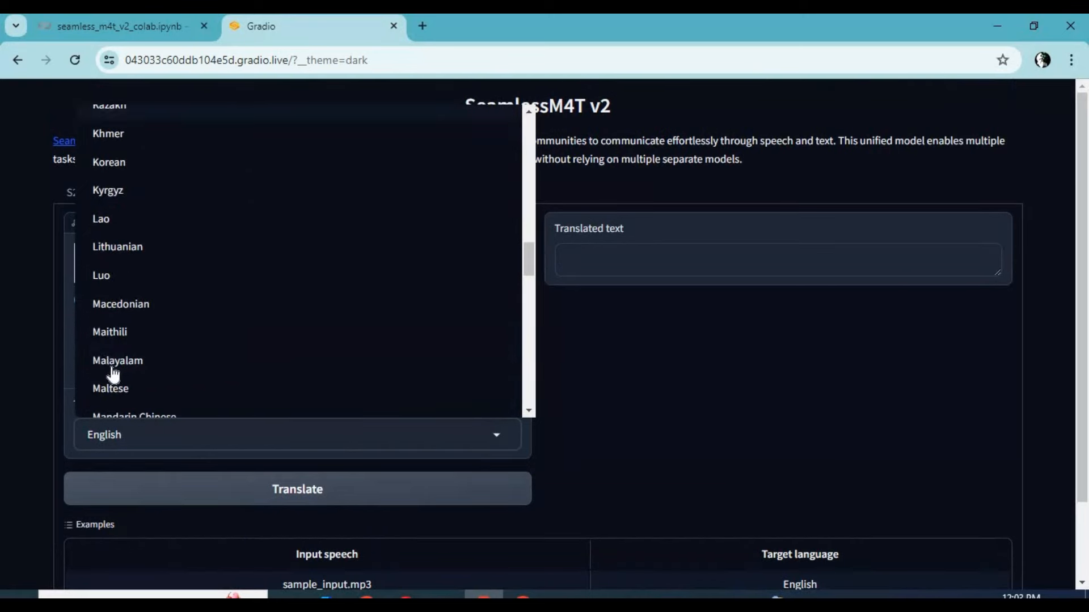
left_click(117, 360)
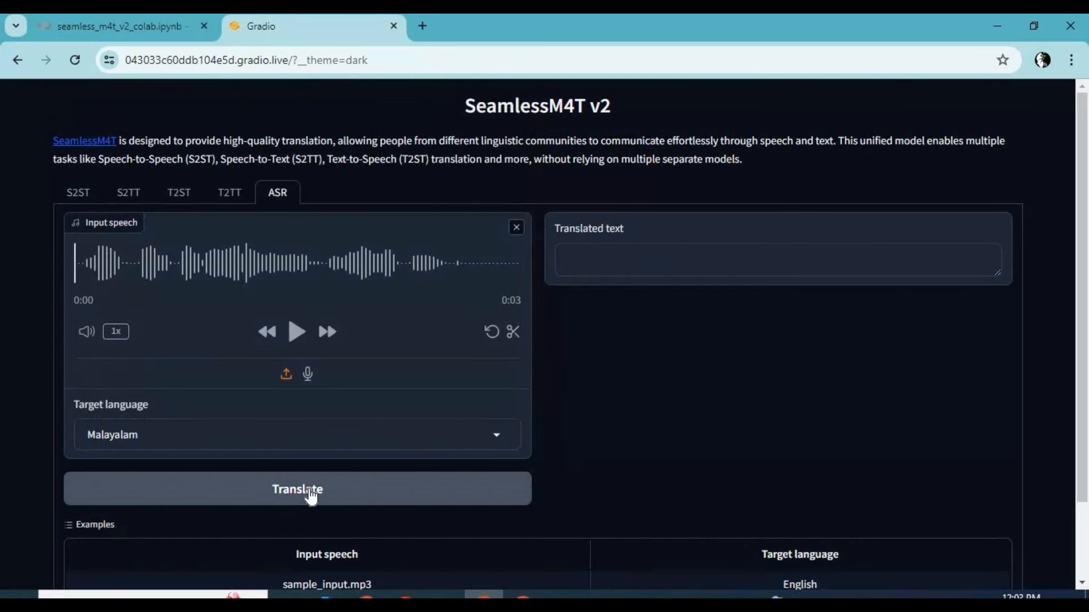
left_click(298, 490)
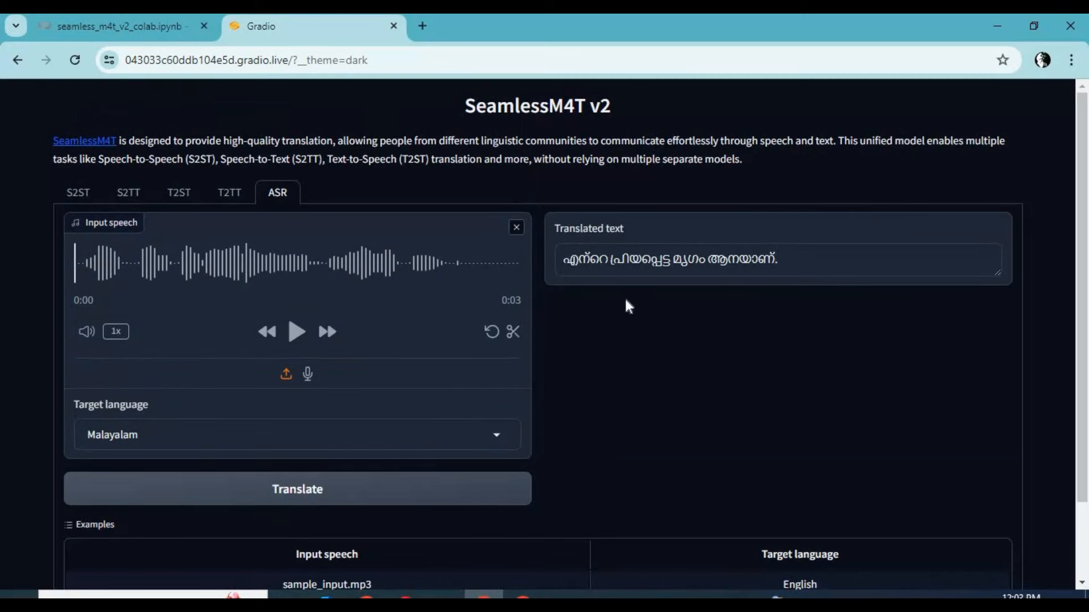
mouse_move(578, 456)
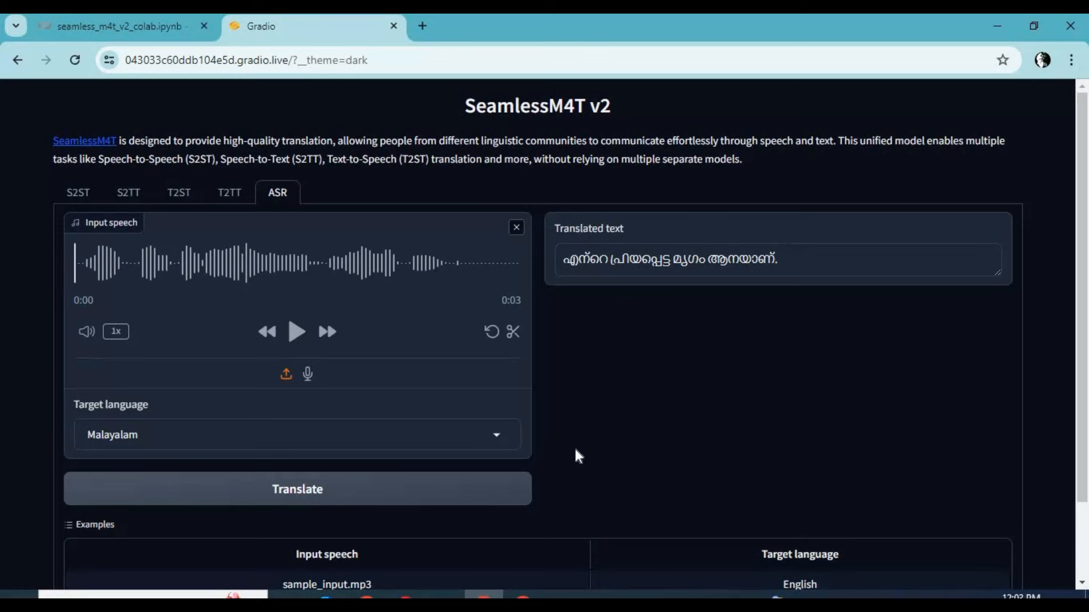